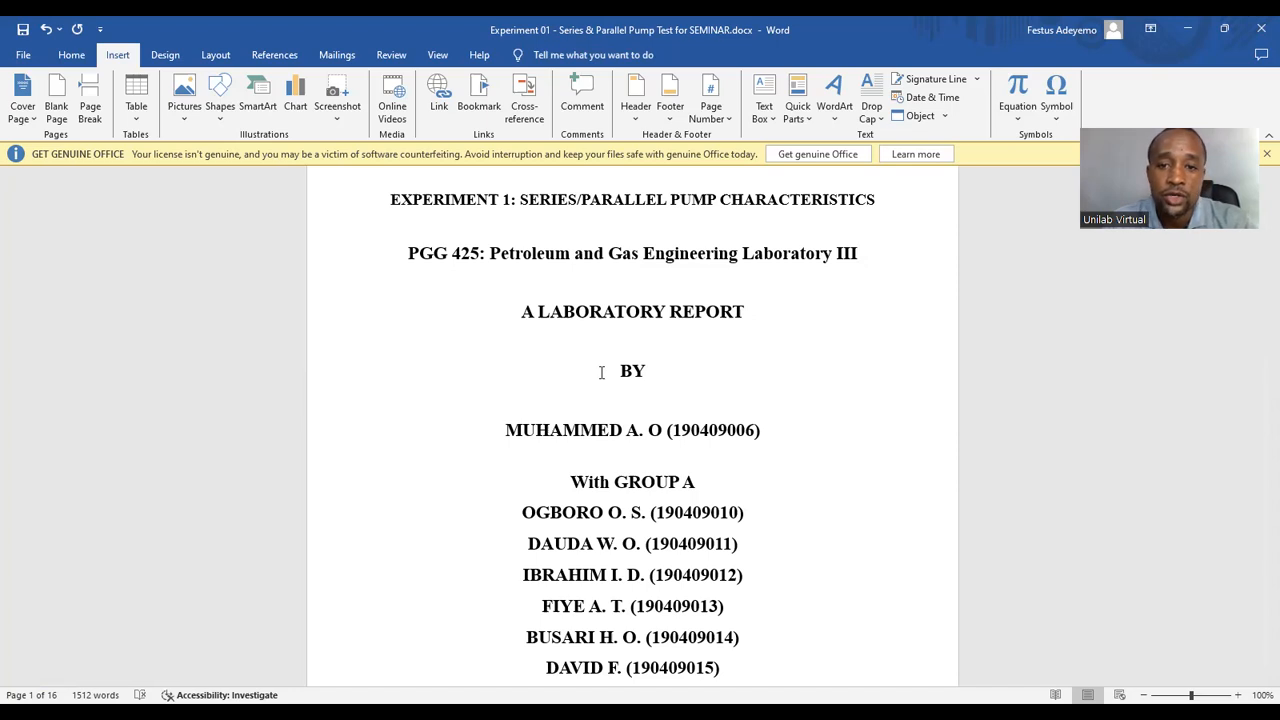
Scroll the title page down to the instructor name and the performed and submitted dates
left_click(860, 252)
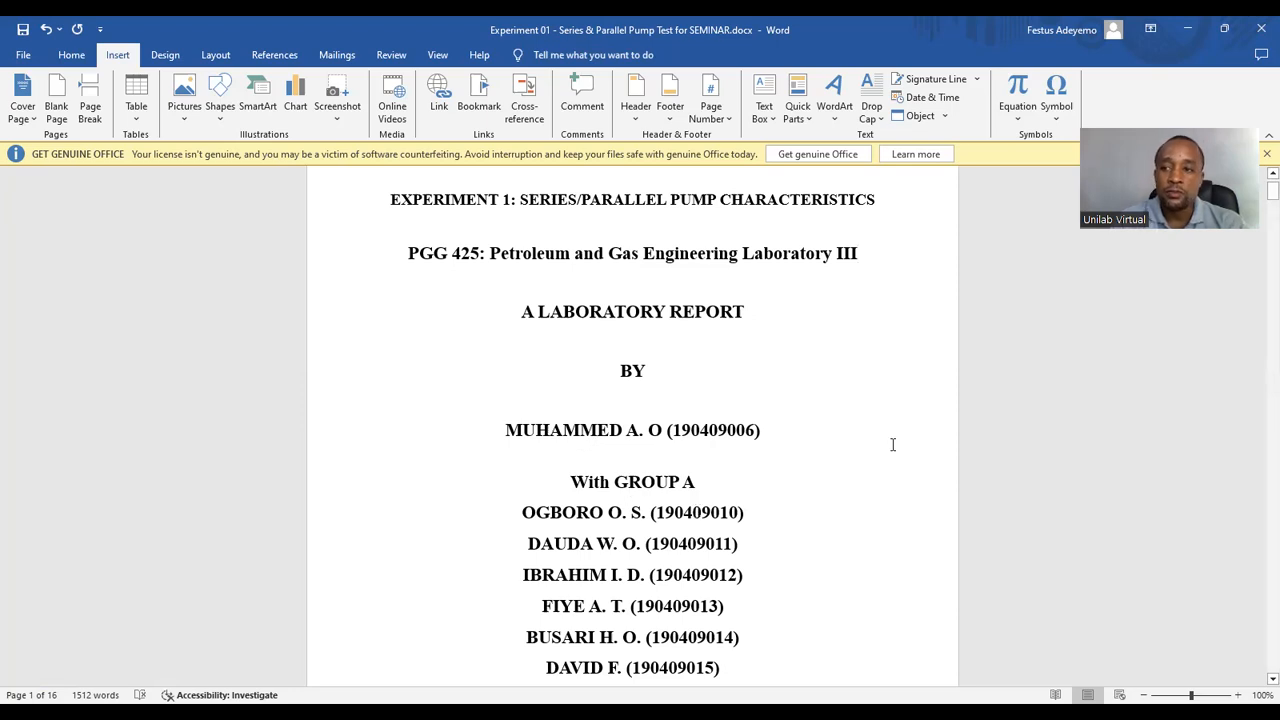
scroll("down", 3)
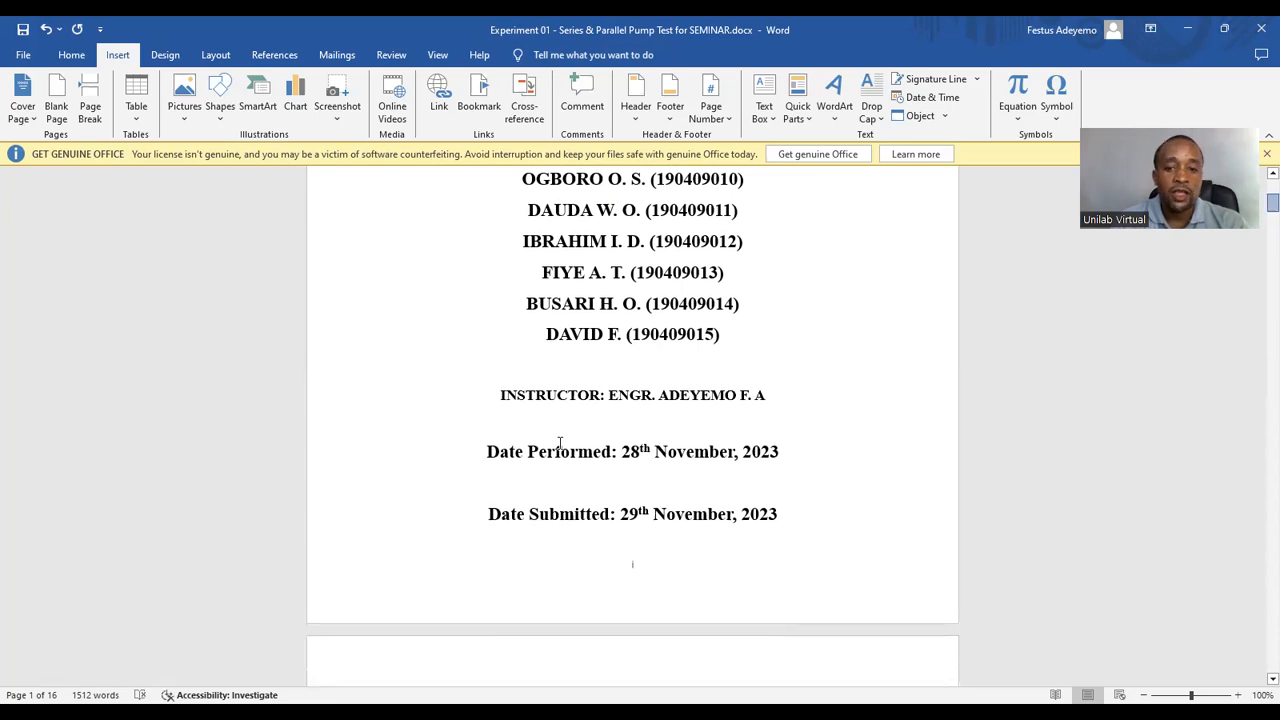
Scroll to page 2 showing the ABSTRACT heading and its note about writing it last
scroll("down", 3)
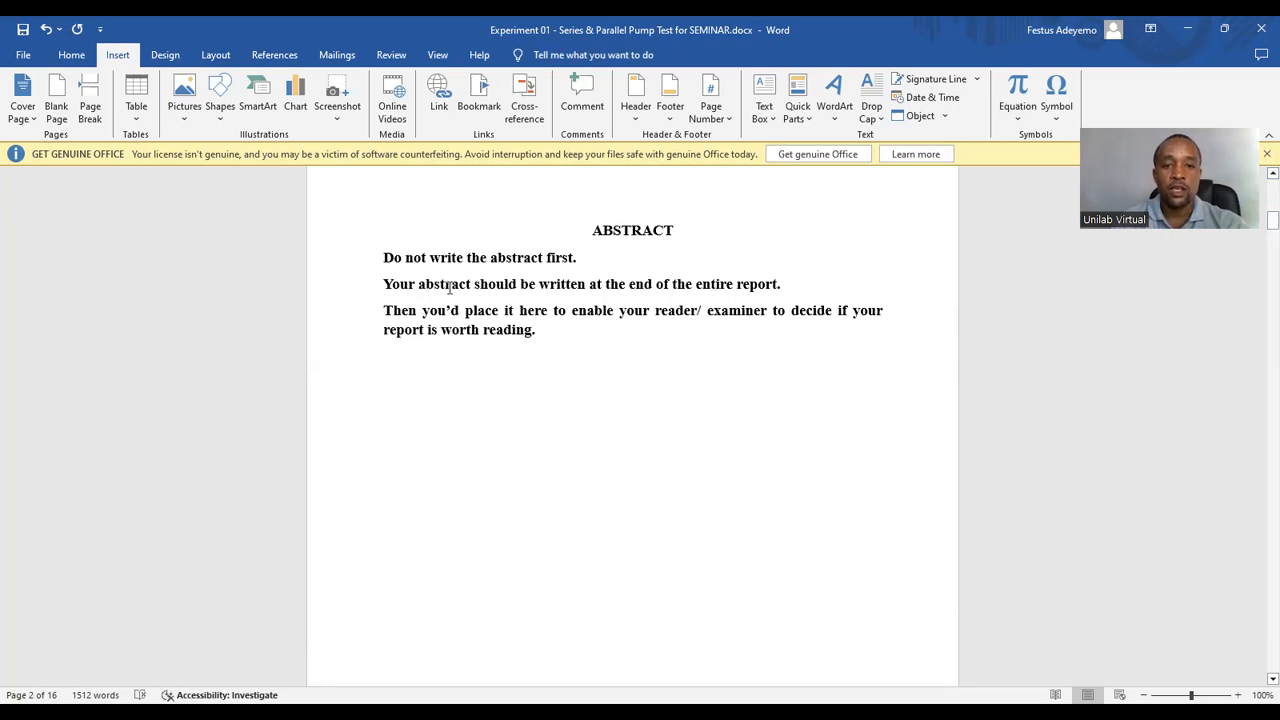
mouse_move(612, 390)
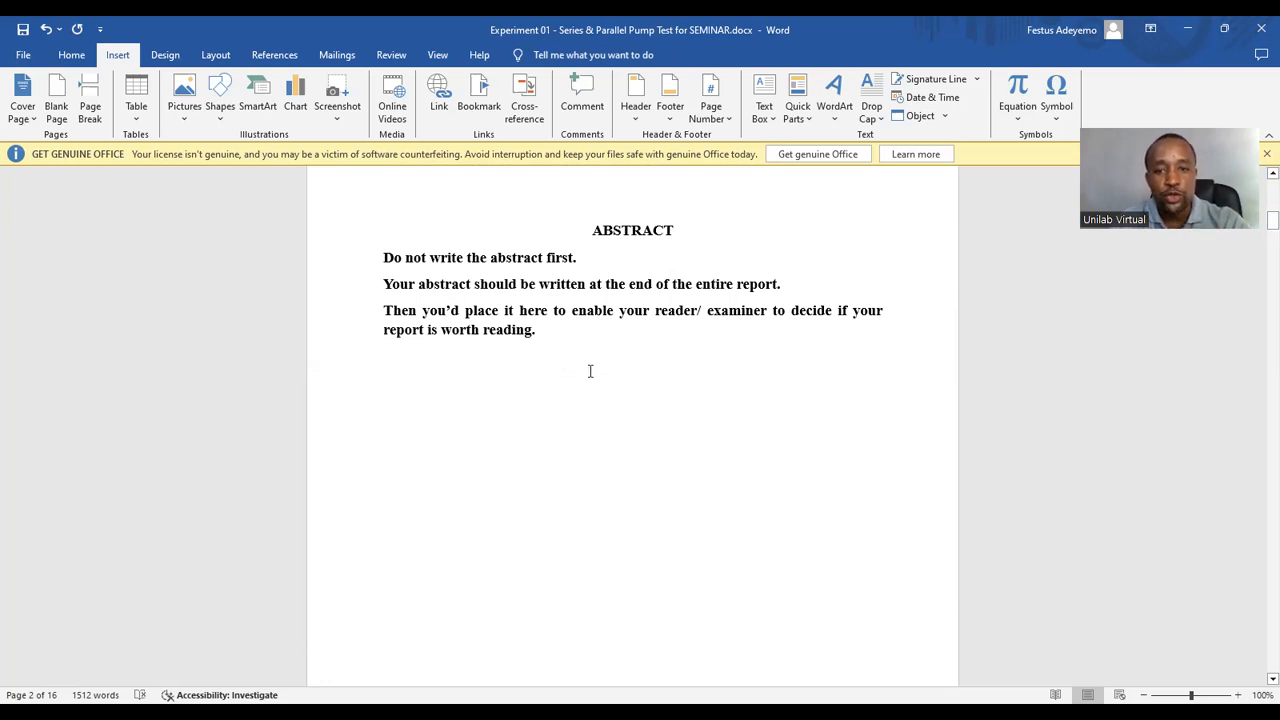
mouse_move(688, 364)
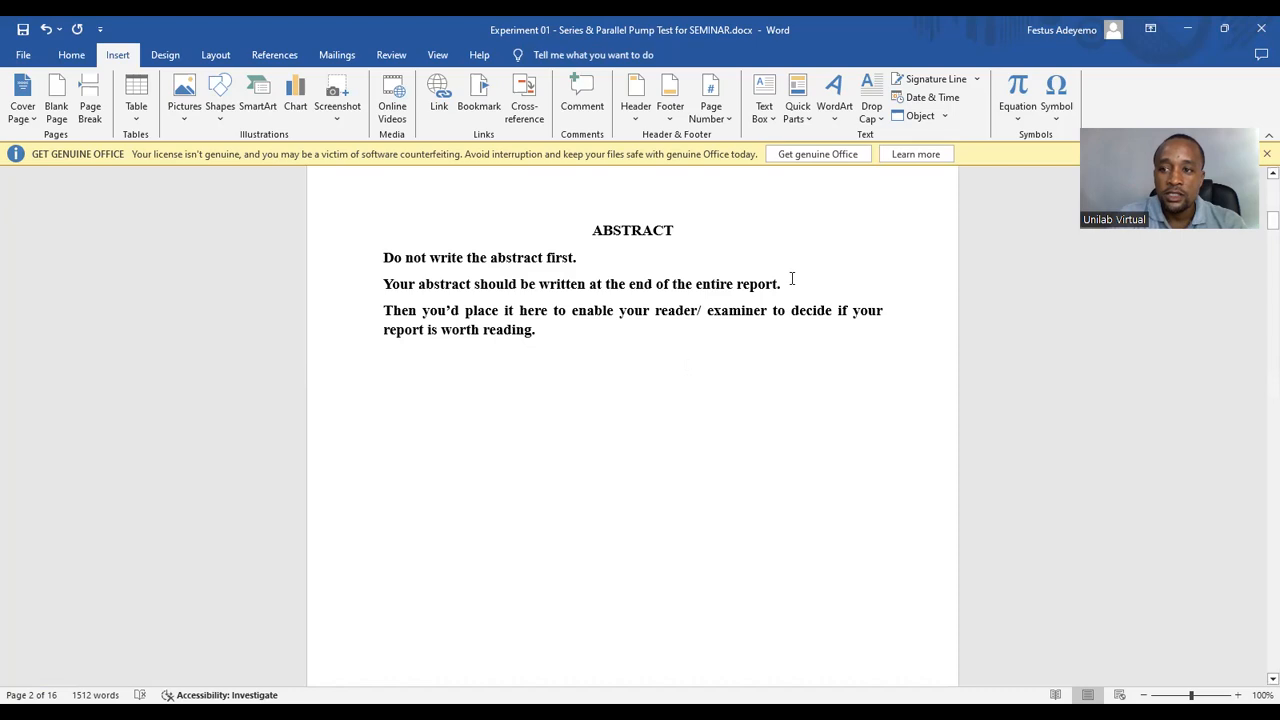
Scroll to page 3 showing the Table of Contents graphic with section page numbers
scroll("down", 3)
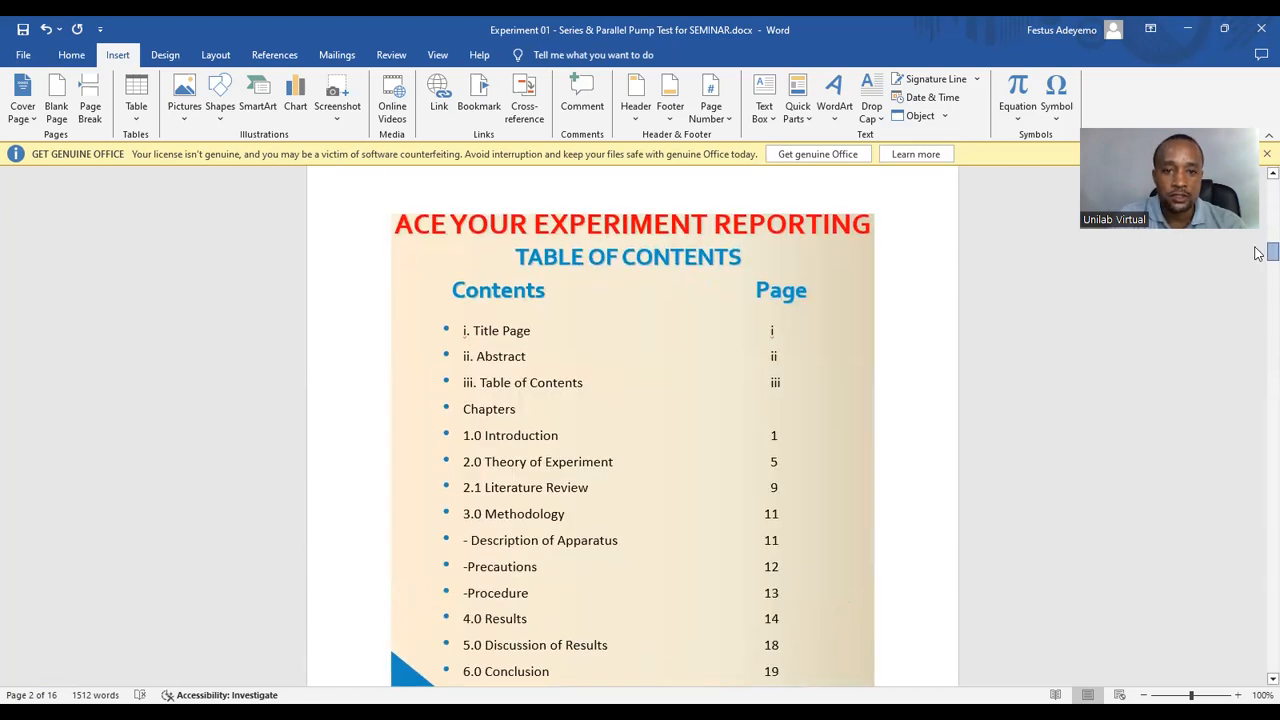
scroll("down", 3)
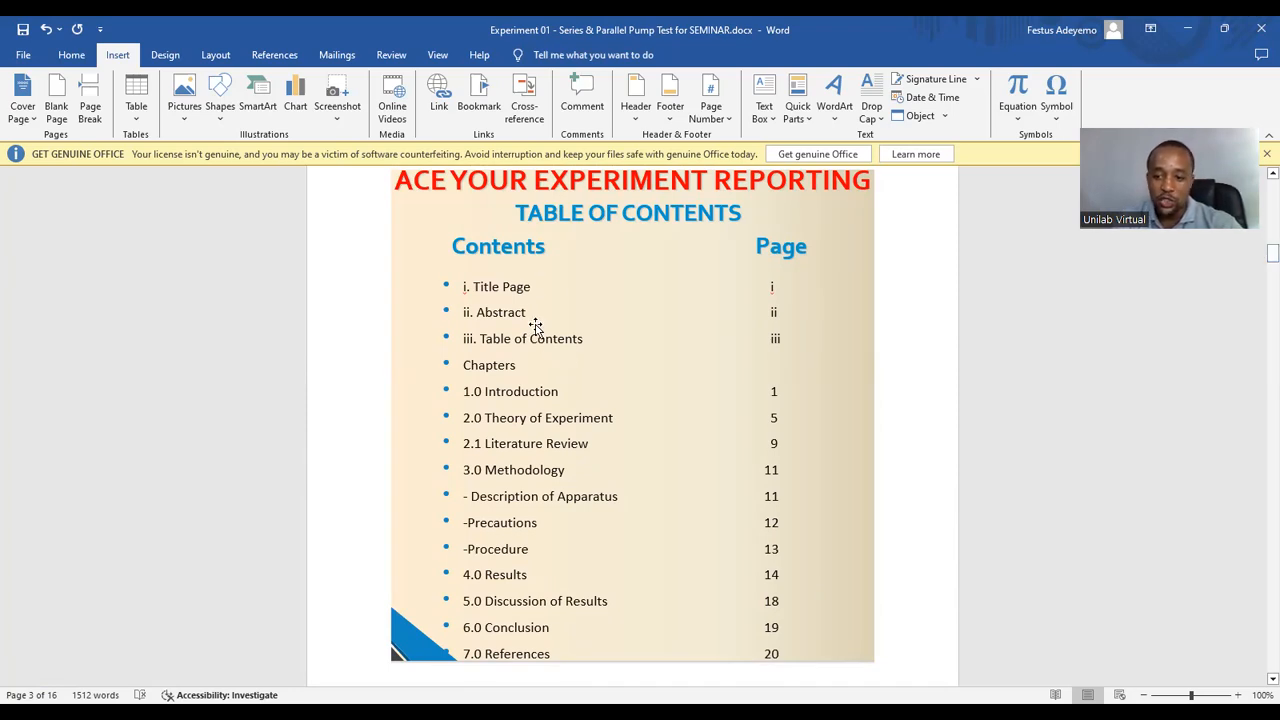
mouse_move(510, 272)
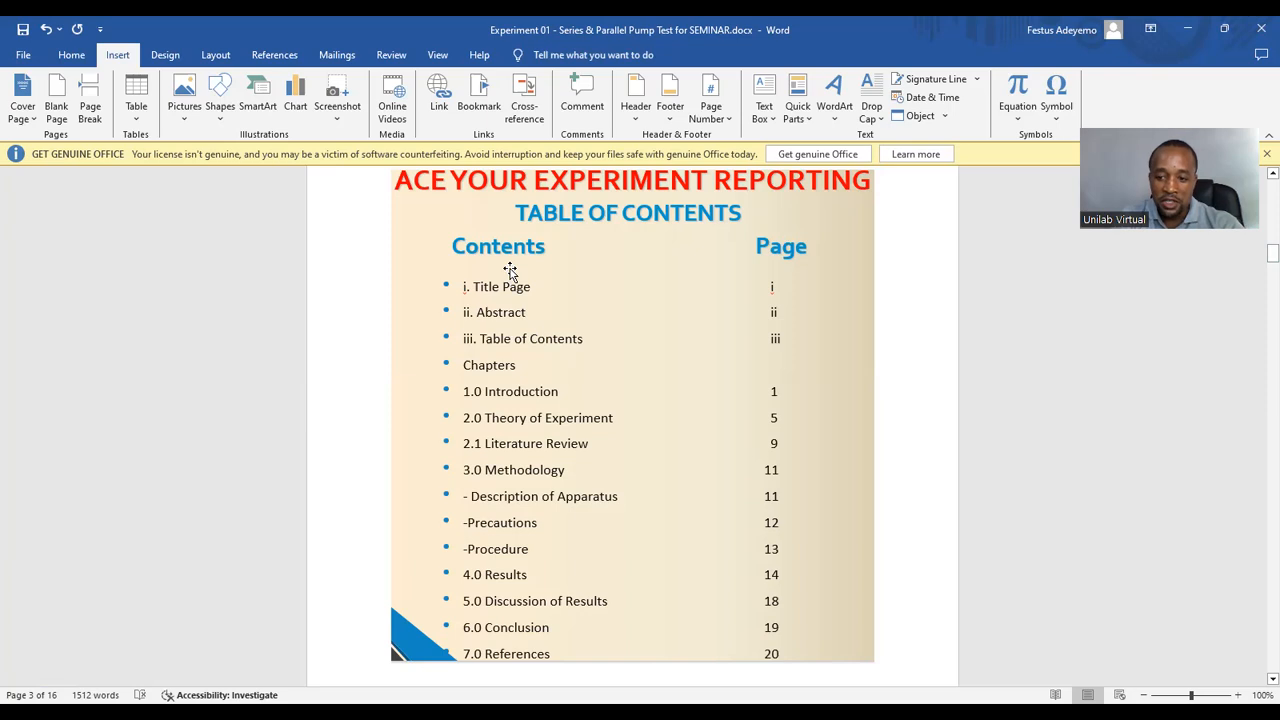
mouse_move(512, 440)
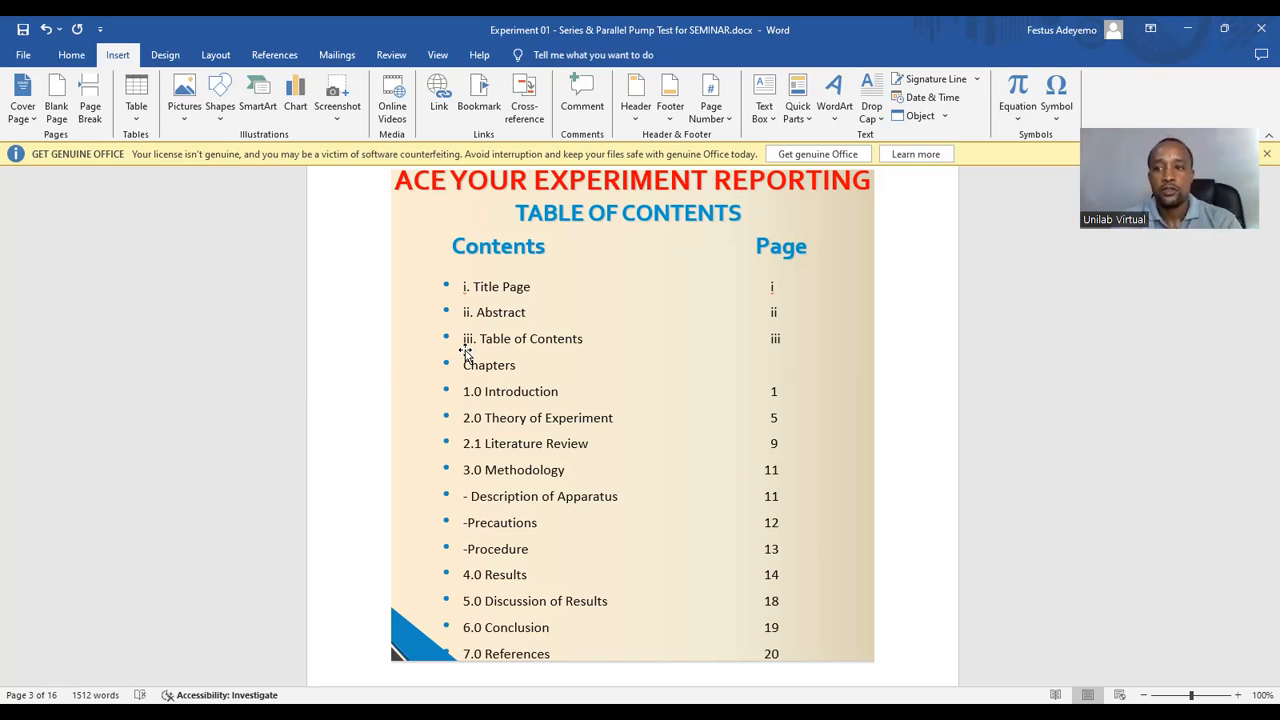
Scroll through 1.0 Introduction and objectives to 2.0 Theory of Experiment with the efficiency equation
scroll("down", 3)
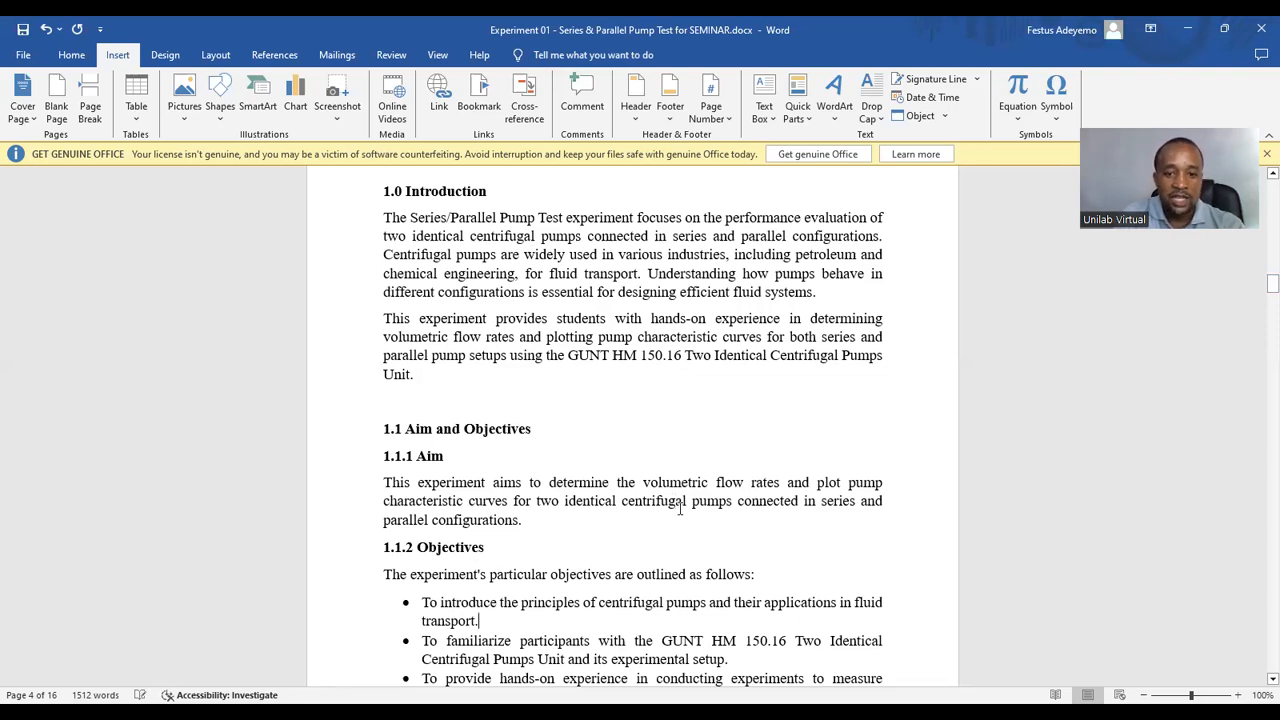
scroll("down", 3)
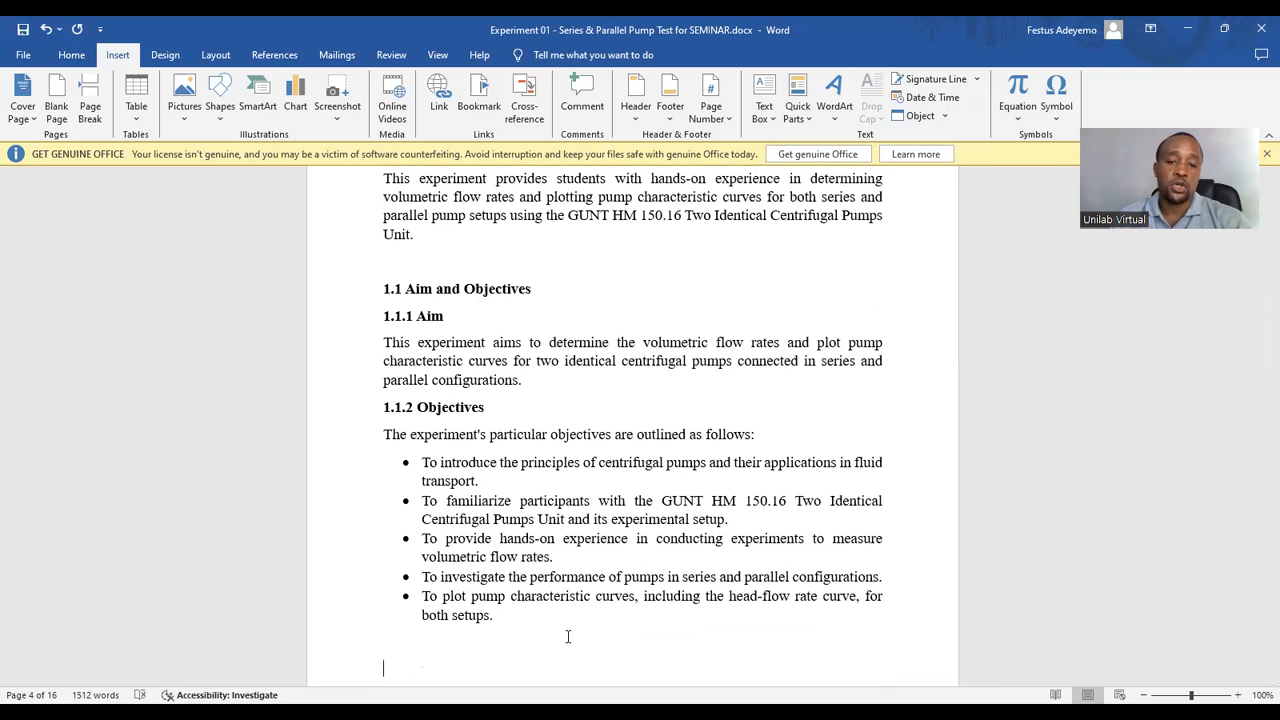
scroll("down", 3)
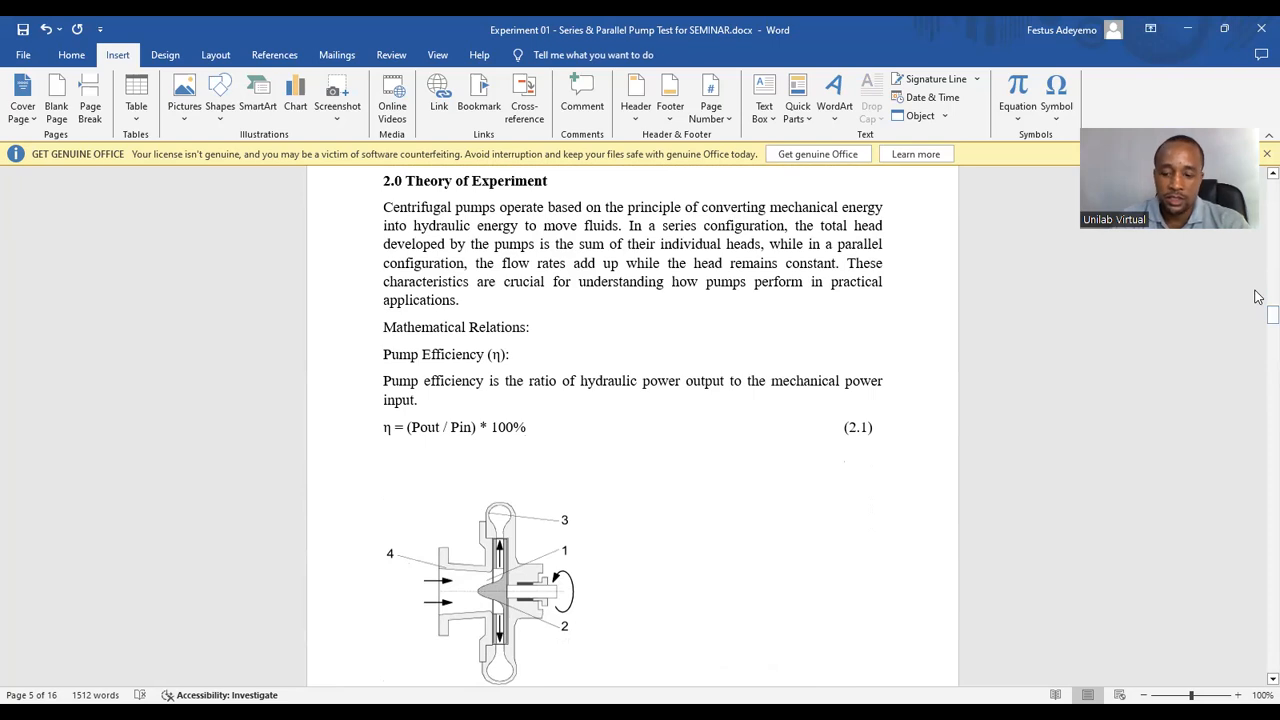
Scroll past the pump cross-section, characteristic curves and 2.4 Pump Power to 2.5 Literature Review
scroll("down", 3)
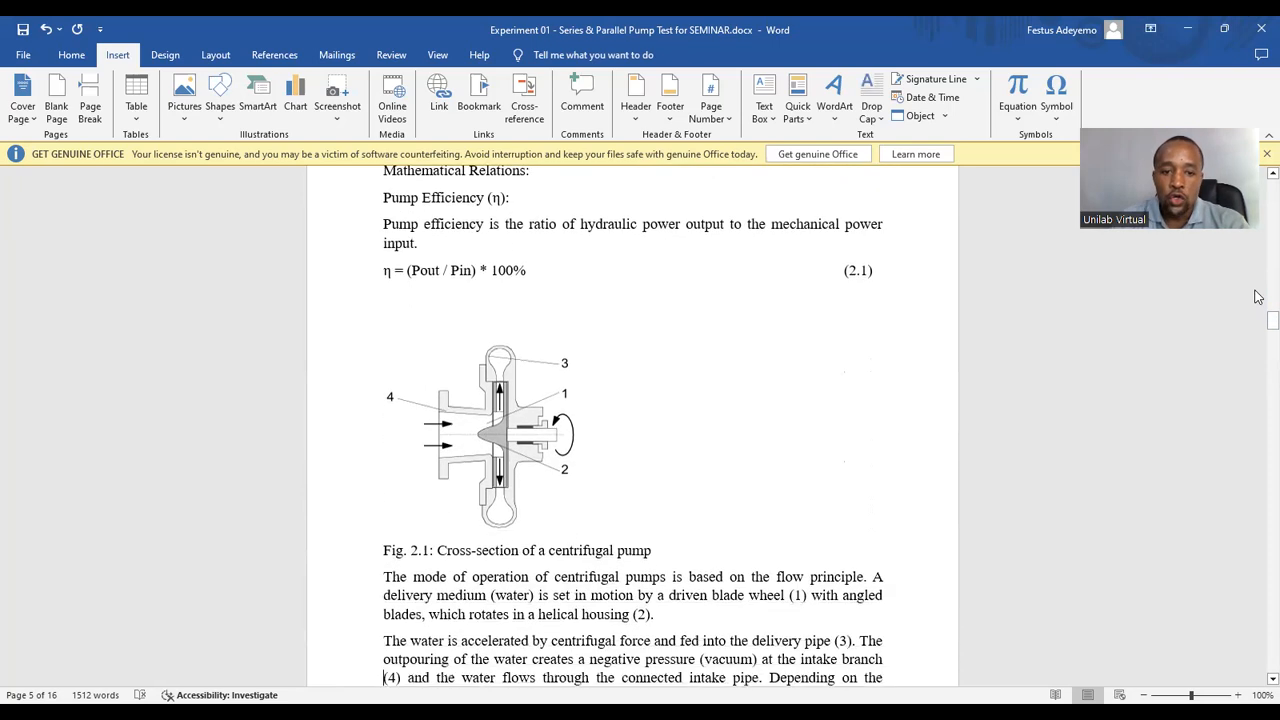
scroll("down", 3)
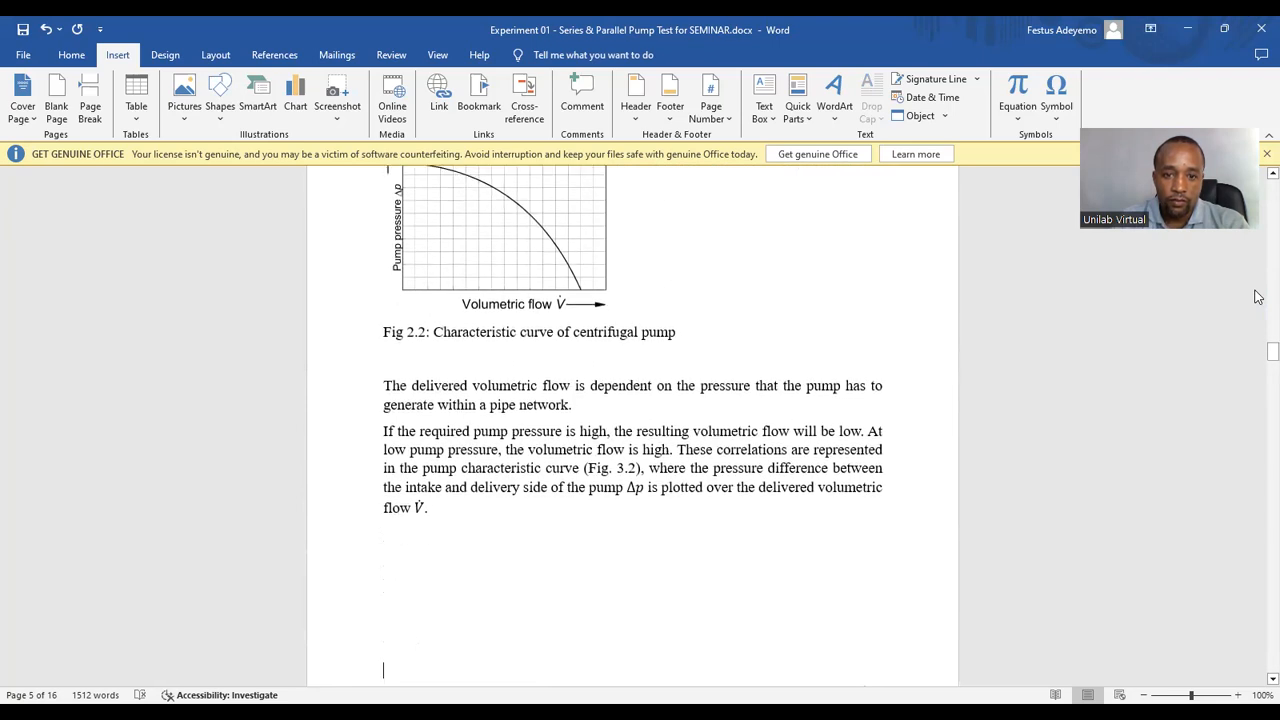
scroll("down", 3)
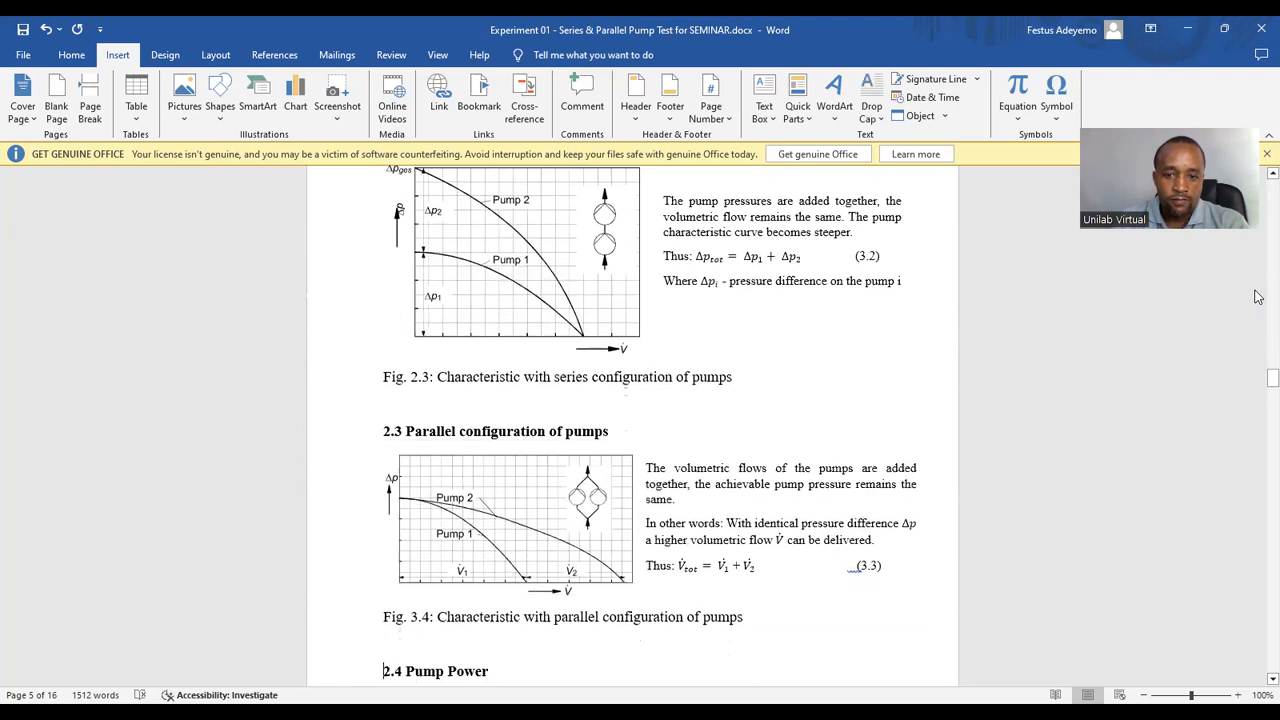
scroll("down", 3)
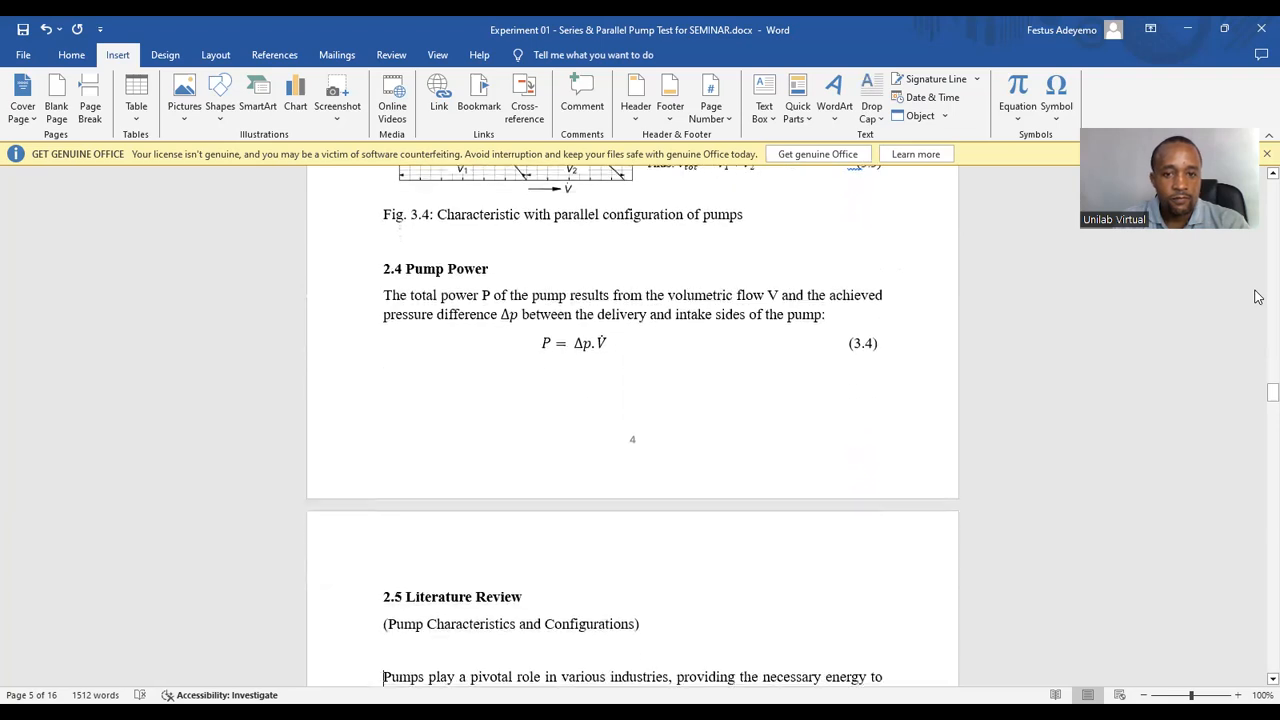
scroll("down", 3)
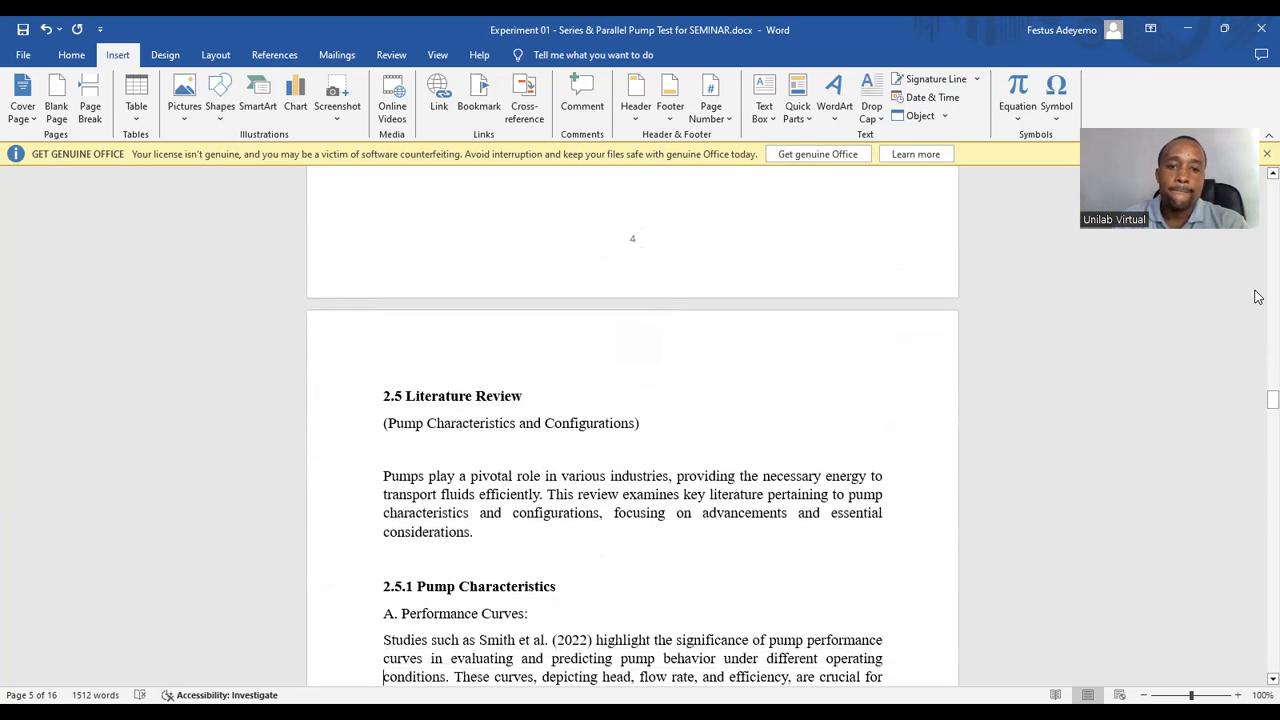
Scroll through page 9's Smart Pump Systems subsection to the literature review's concluding paragraph
scroll("down", 3)
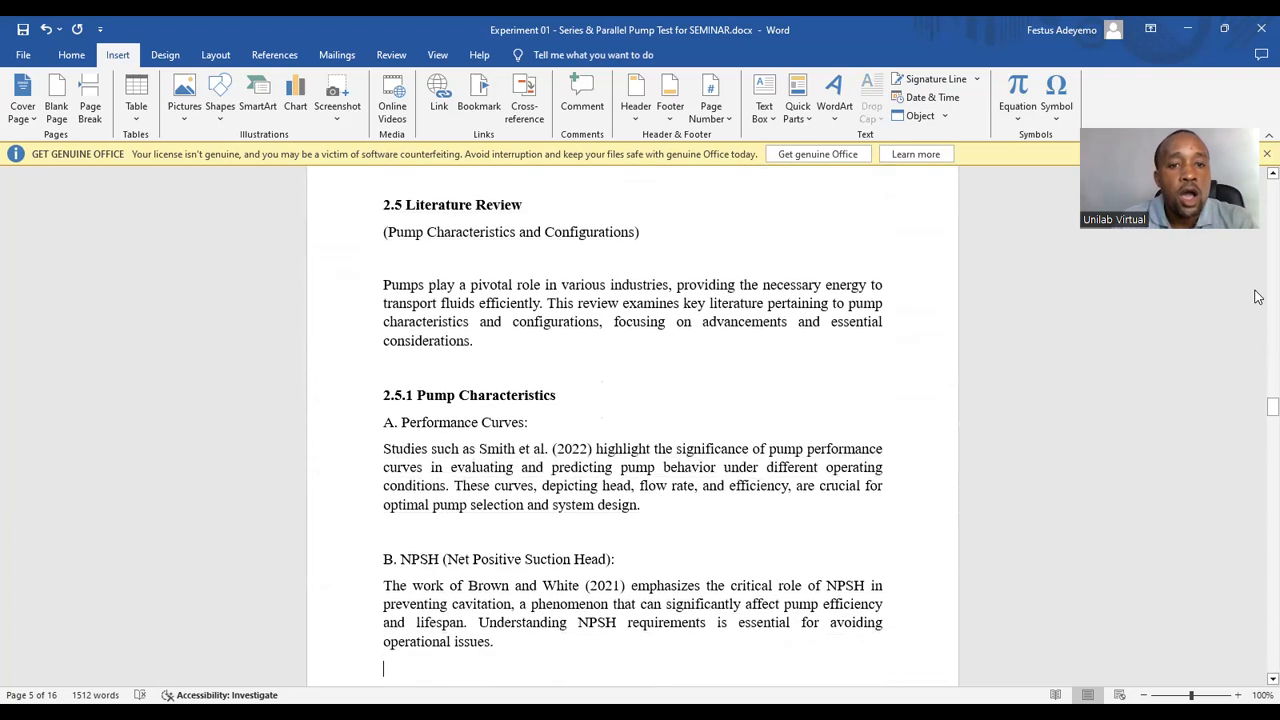
scroll("down", 3)
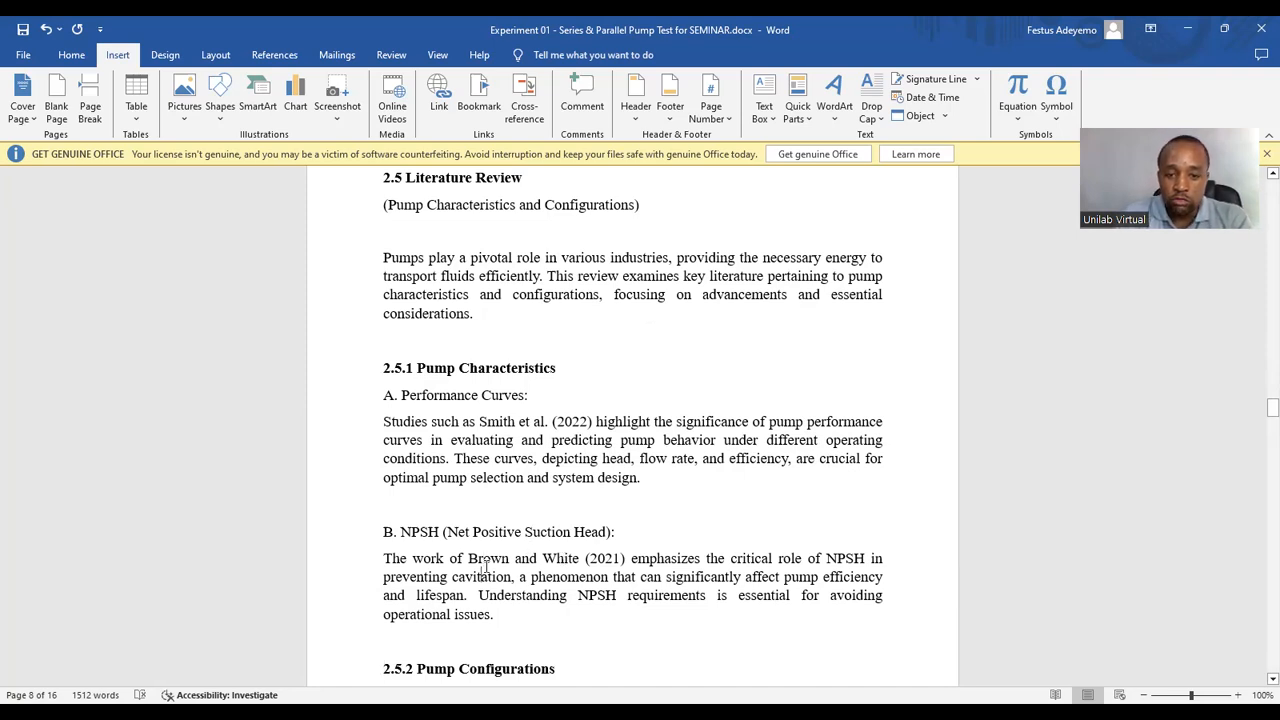
scroll("down", 3)
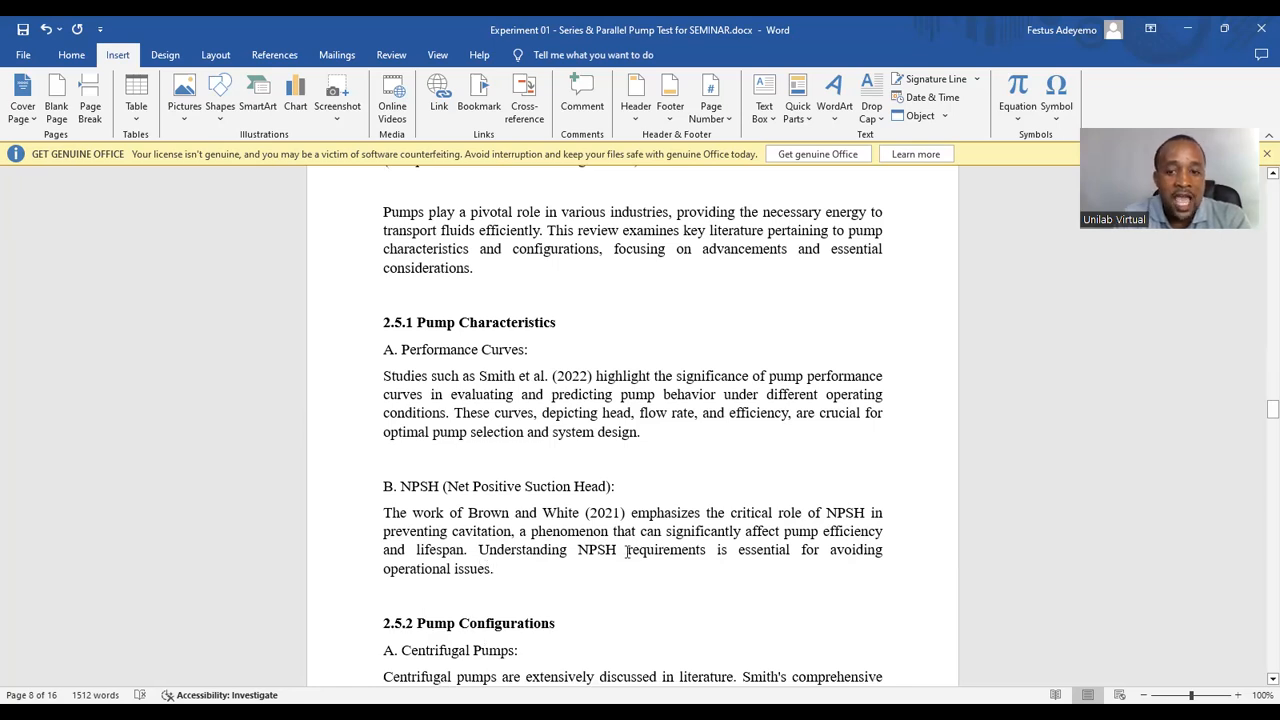
mouse_move(772, 532)
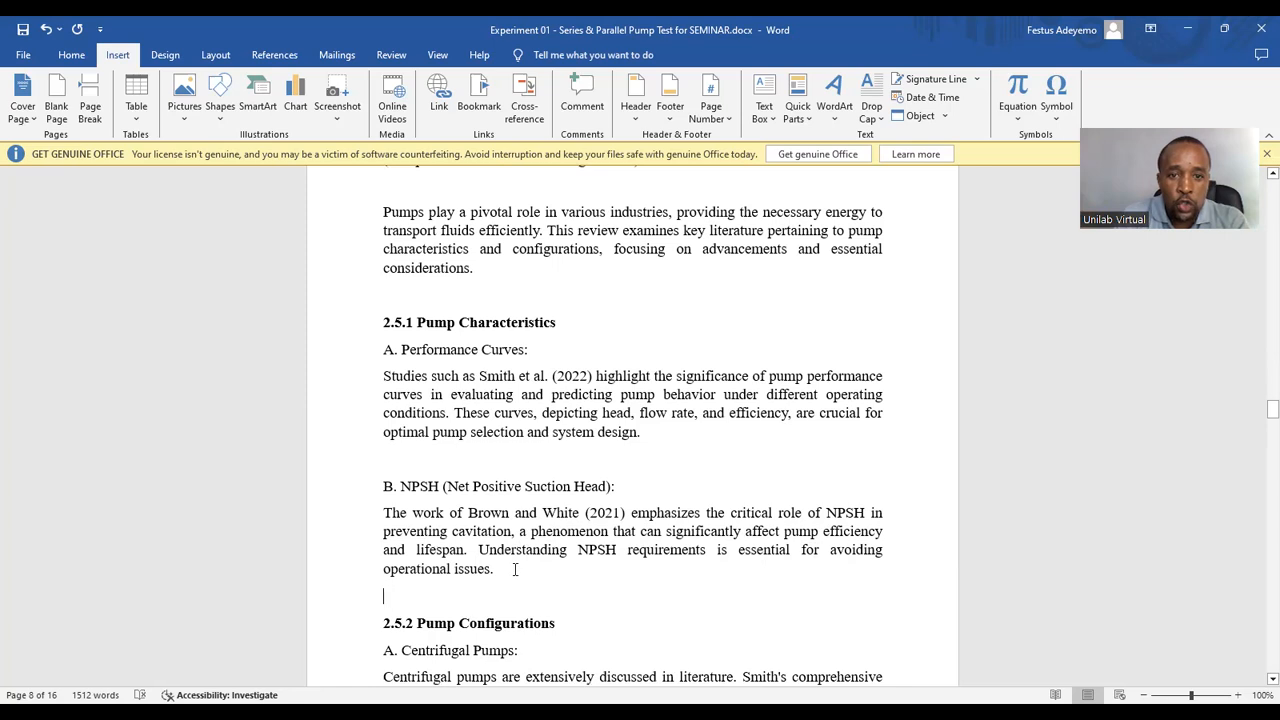
scroll("down", 3)
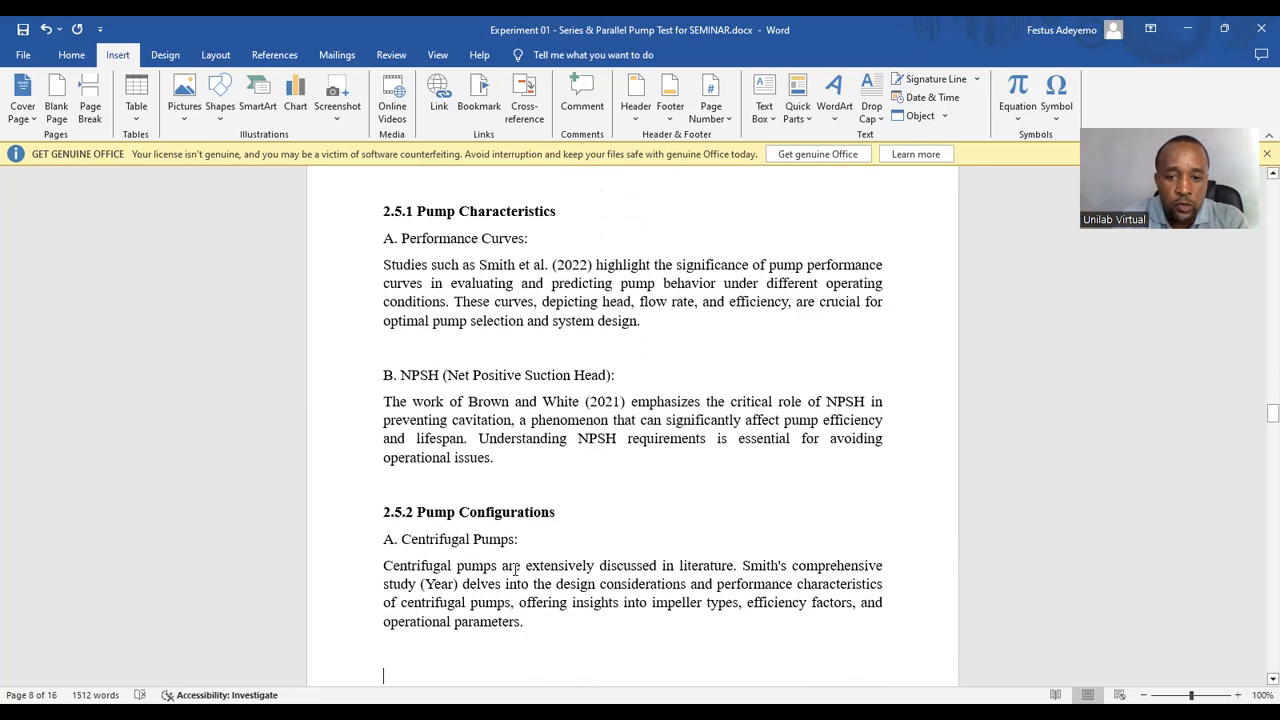
scroll("down", 3)
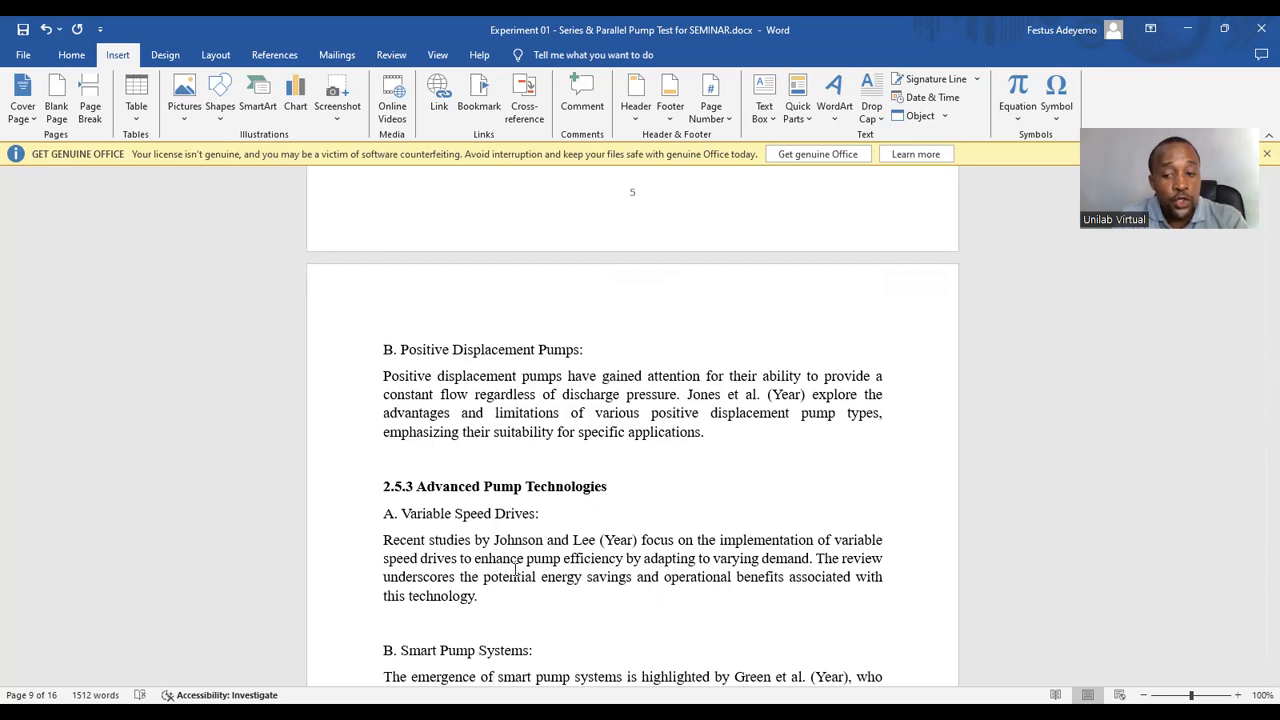
scroll("down", 3)
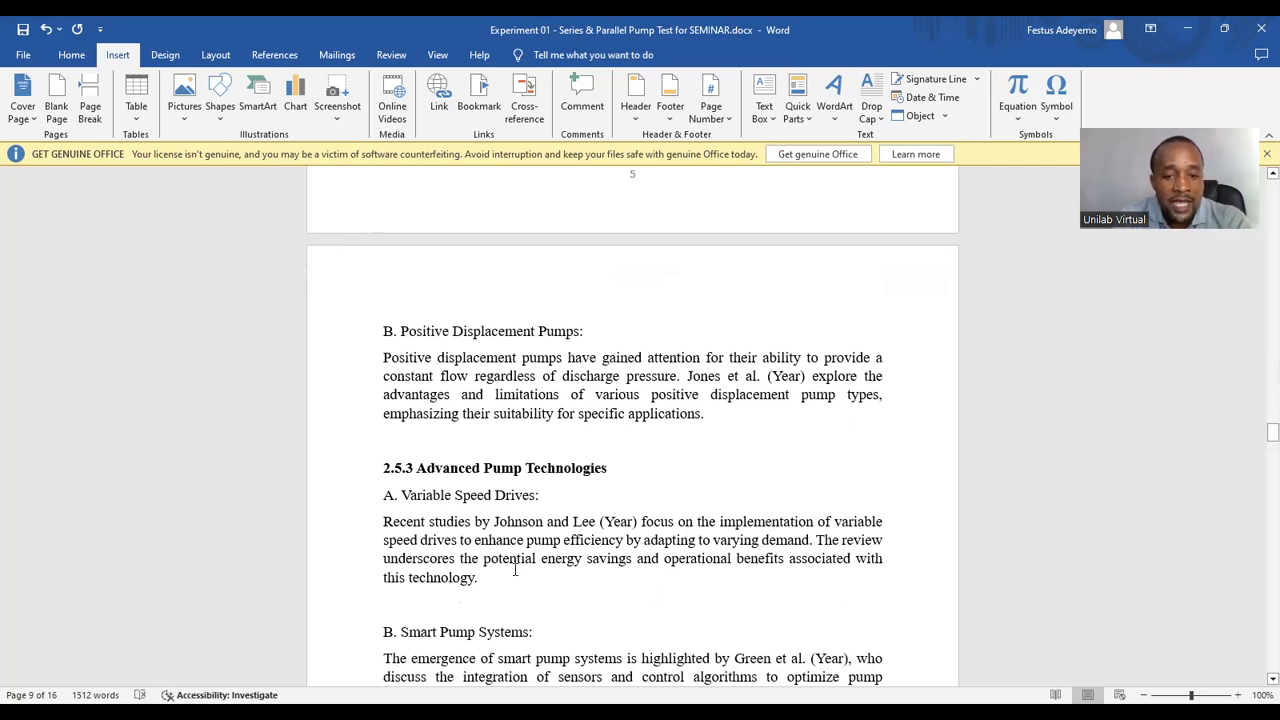
scroll("down", 3)
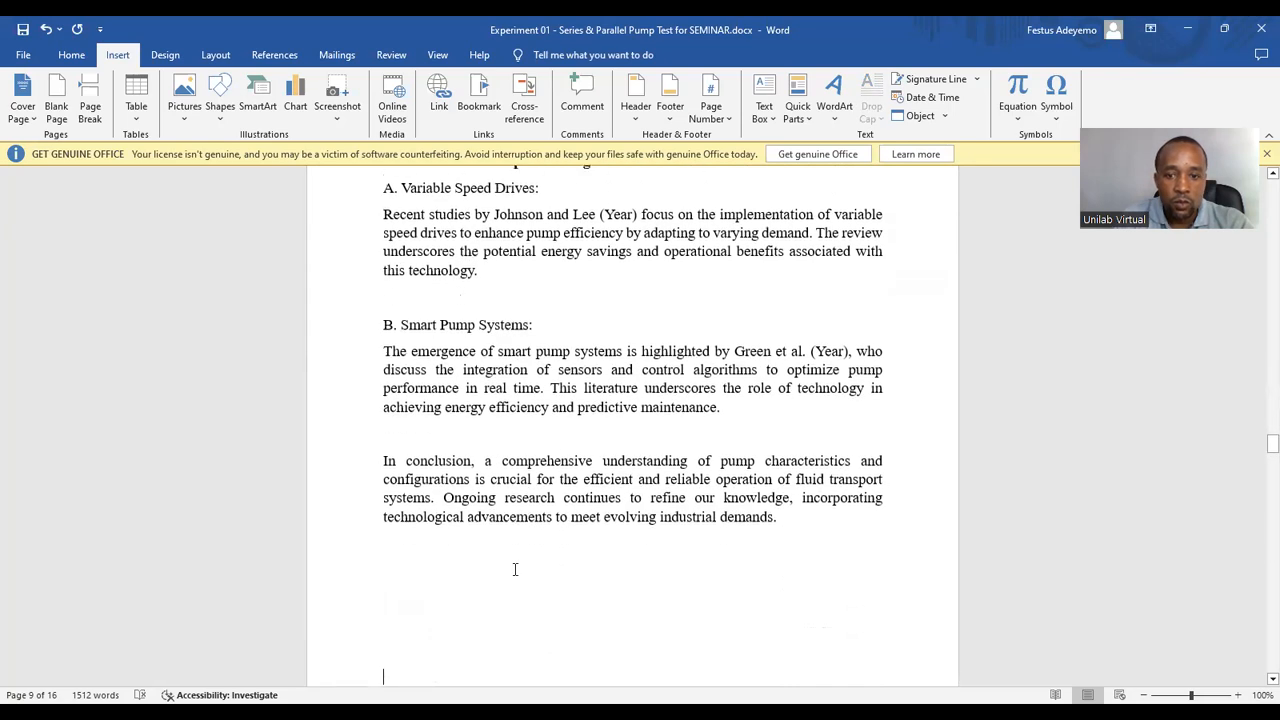
scroll("down", 3)
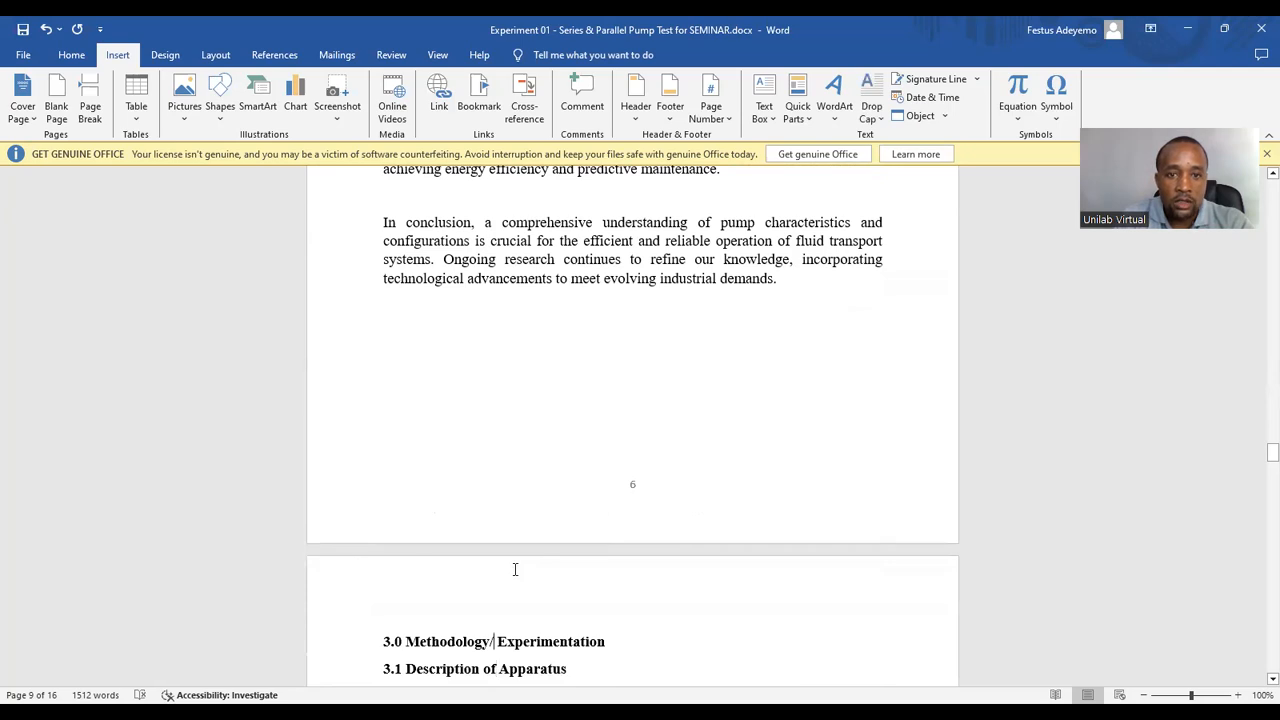
scroll("up", 3)
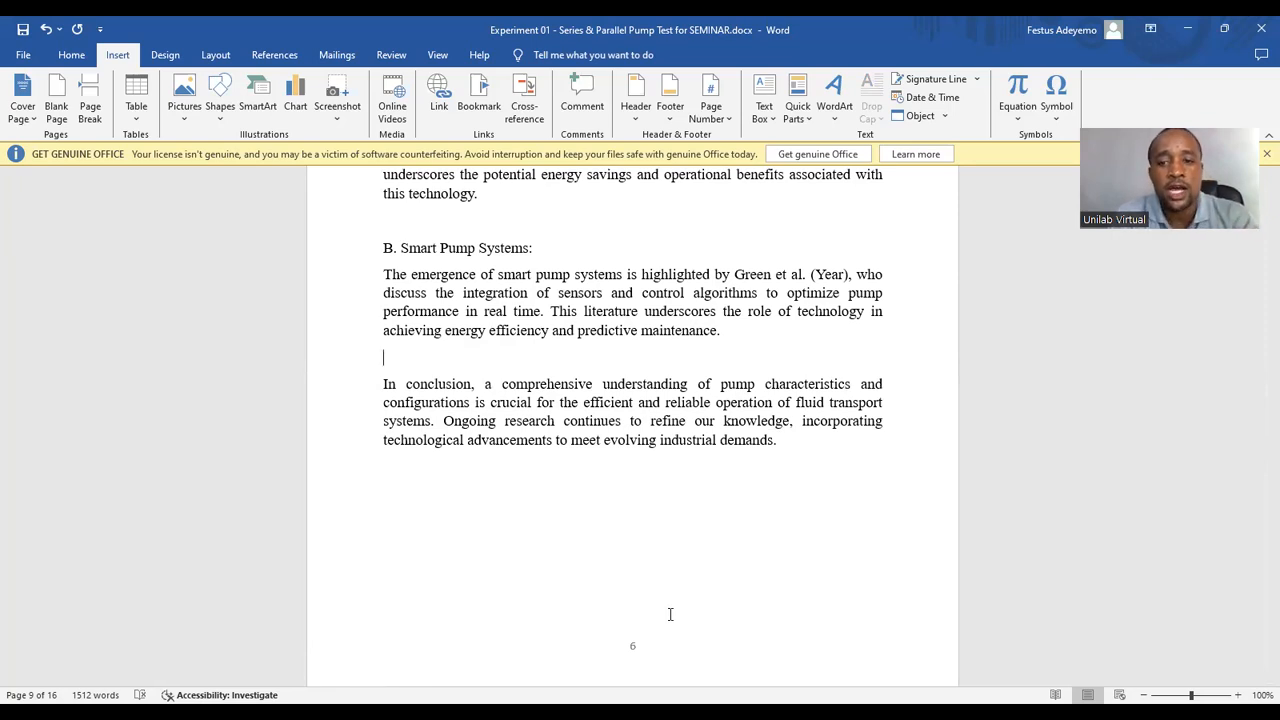
Scroll into 3.0 Methodology past the GUNT HM 150.16 component list to Fig. 3.2 Parallel configuration
scroll("down", 3)
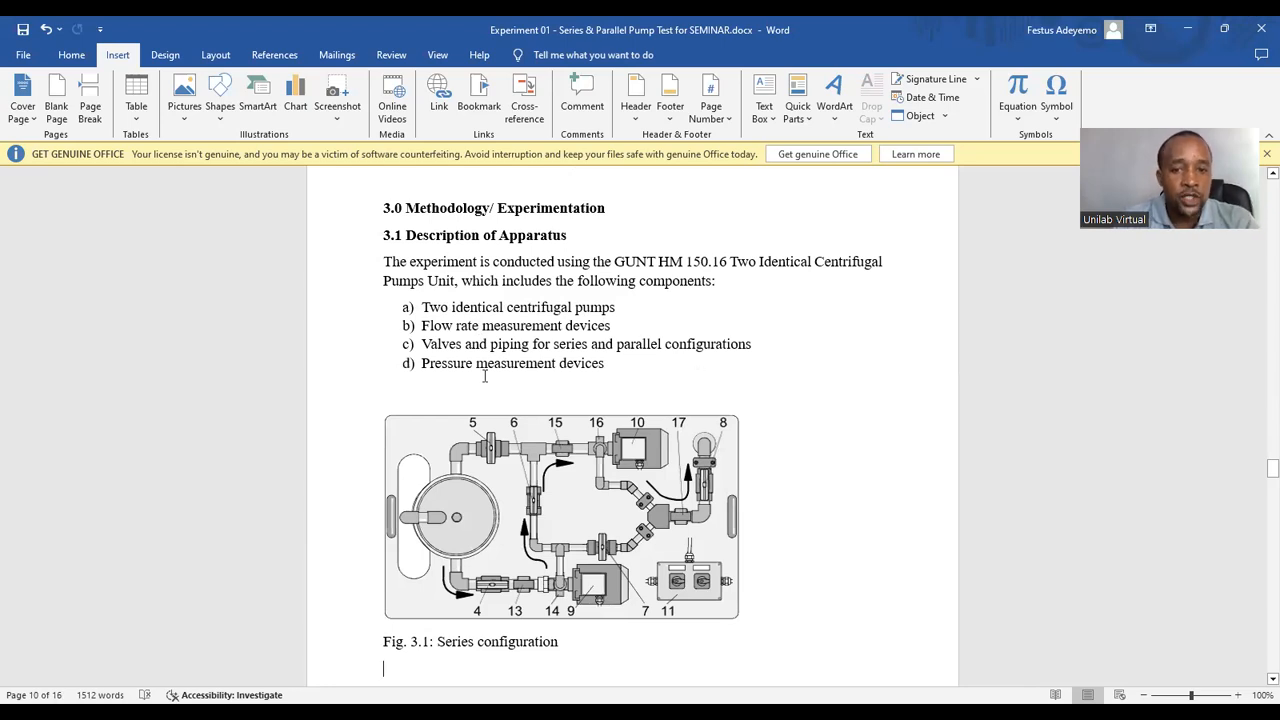
mouse_move(732, 386)
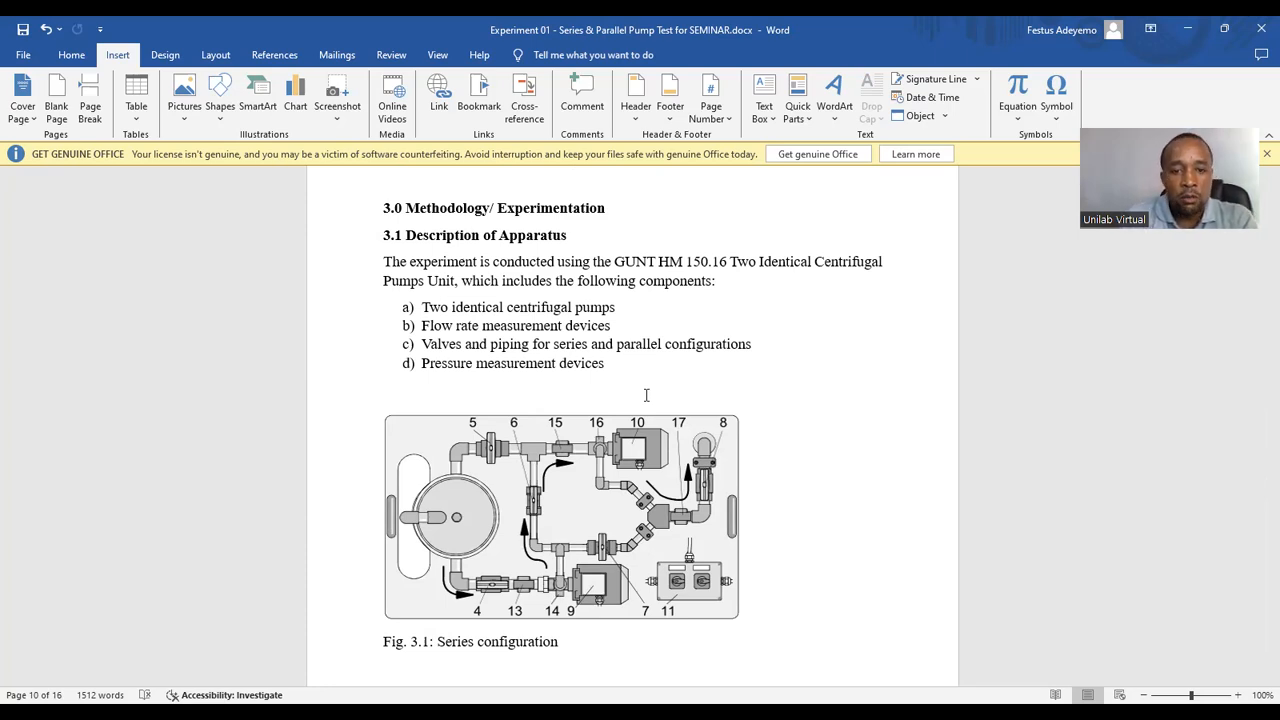
scroll("down", 3)
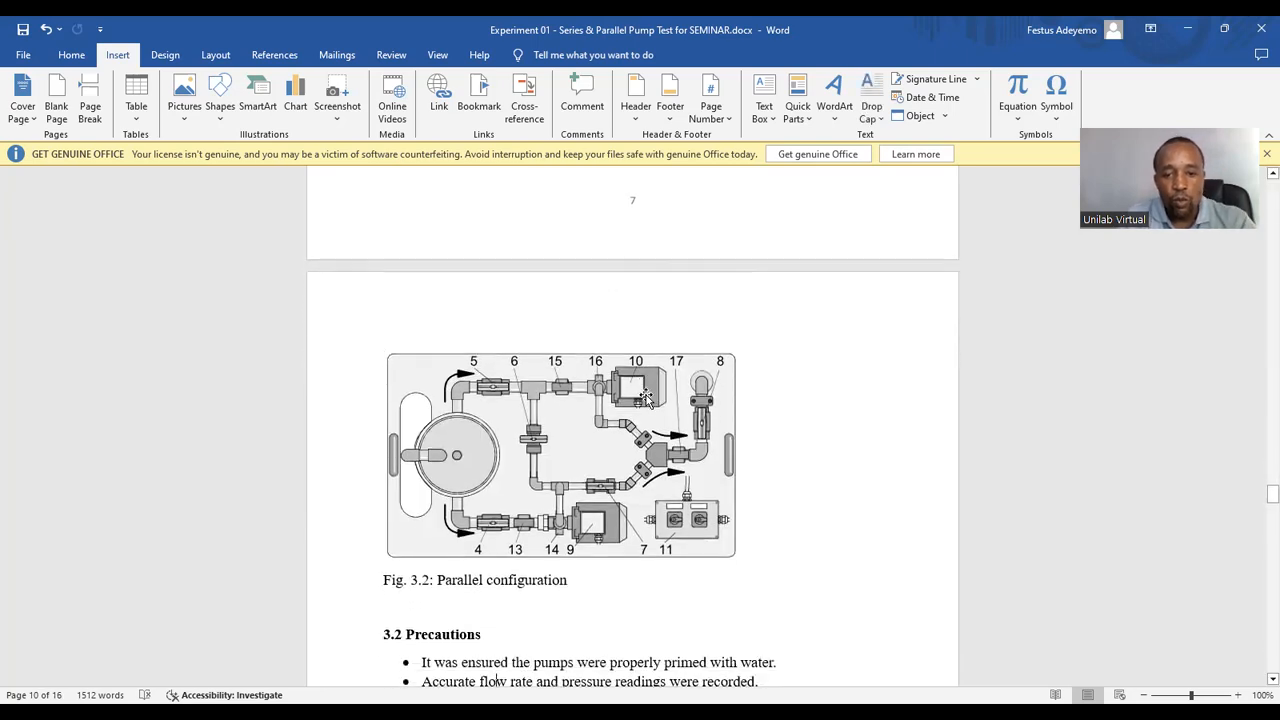
Scroll past 3.2 Precautions to the 3.3.1 Series Configuration procedure steps
scroll("down", 3)
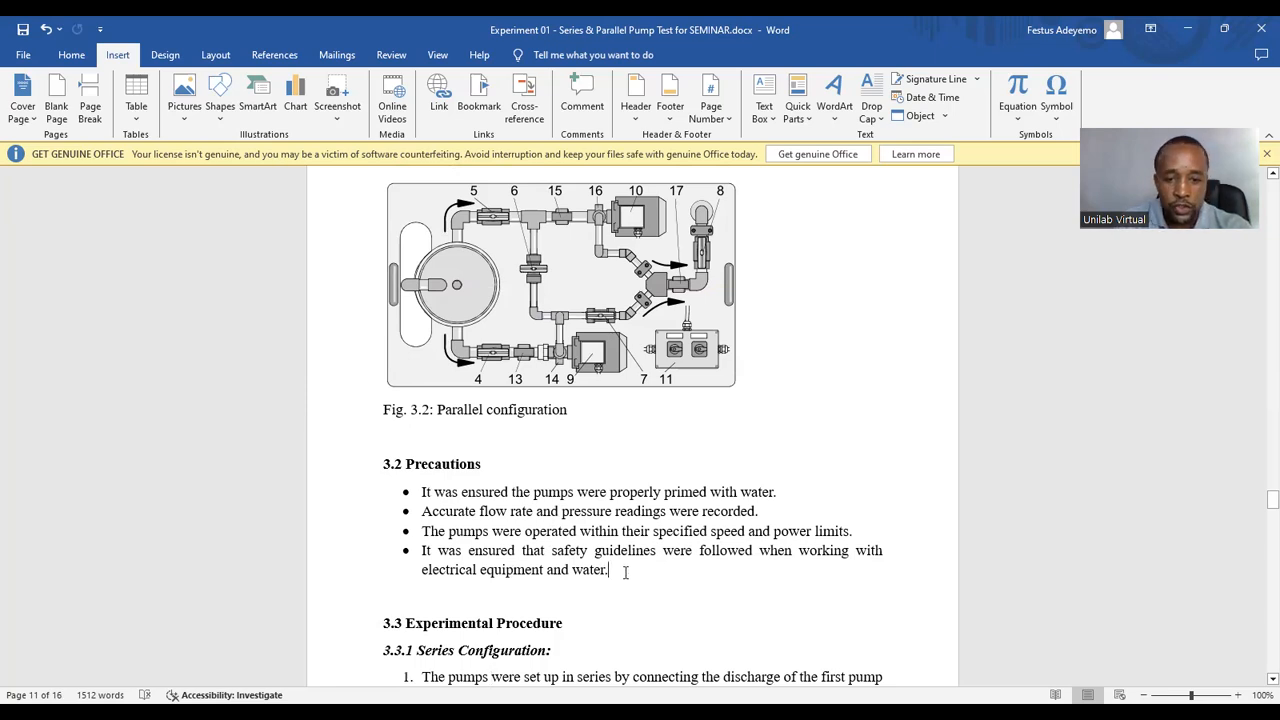
scroll("down", 3)
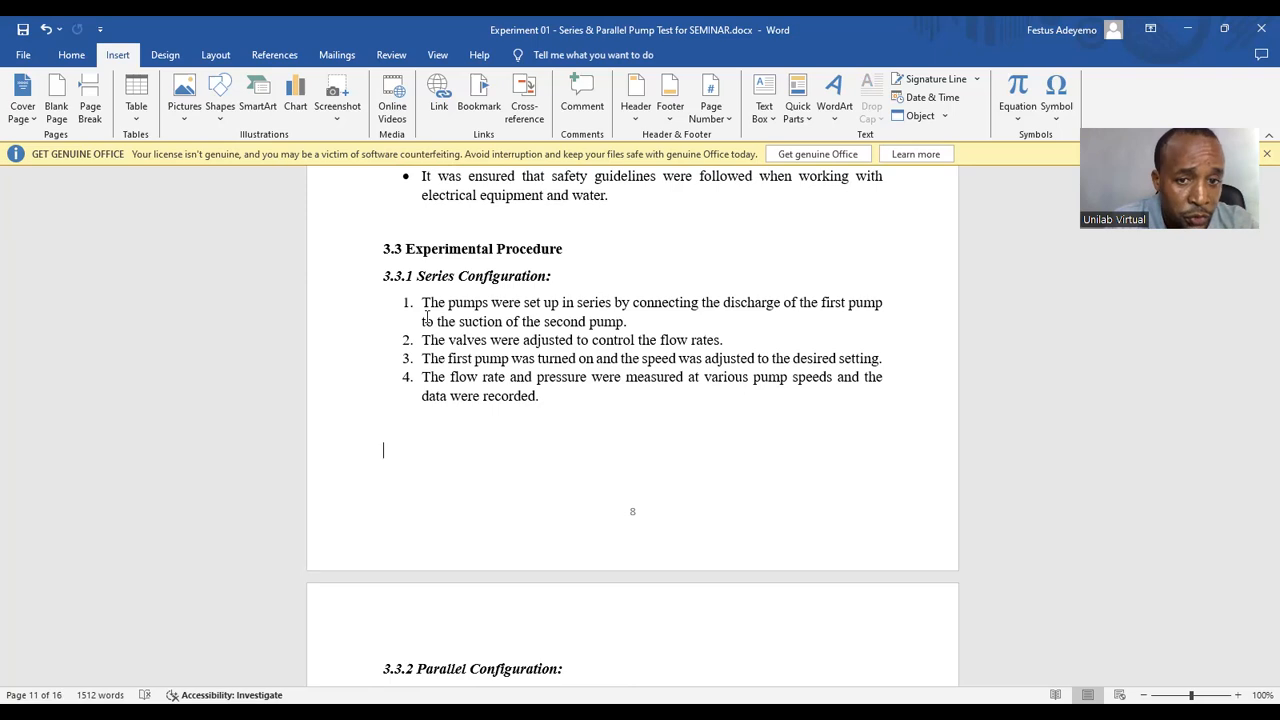
Scroll through the four 3.3.2 Parallel Configuration steps to the blank space after them
scroll("down", 3)
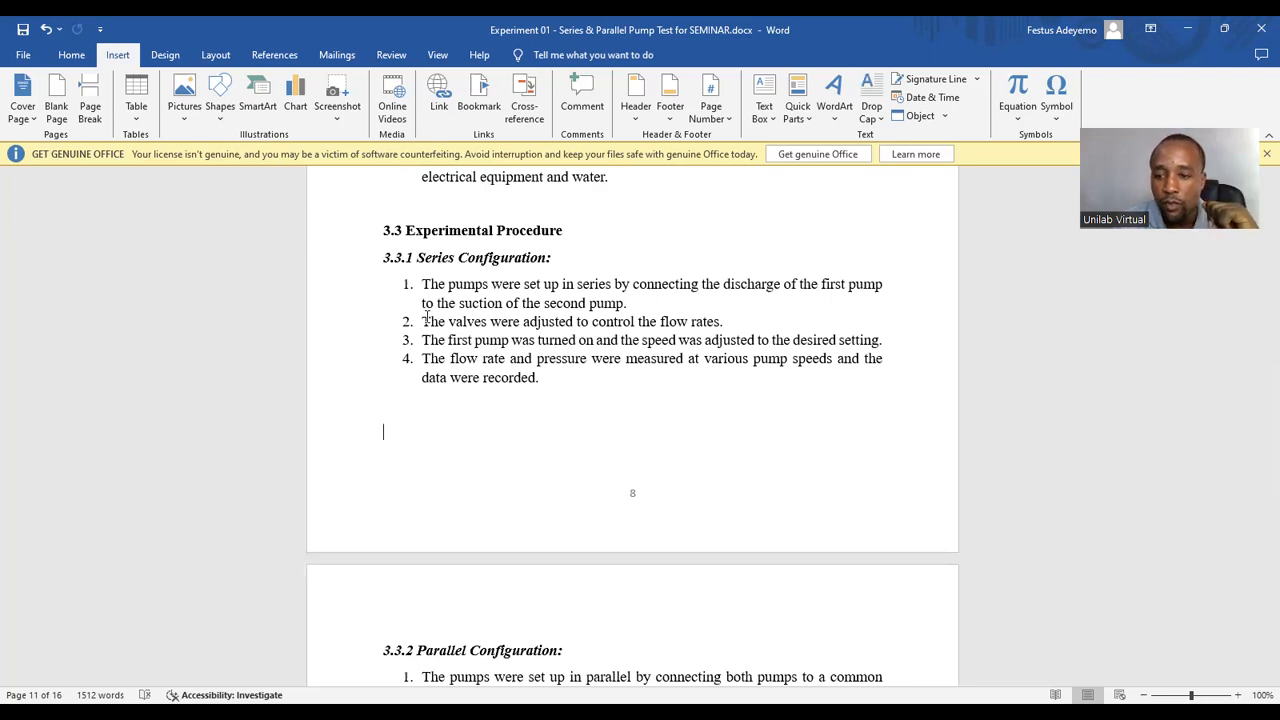
scroll("down", 3)
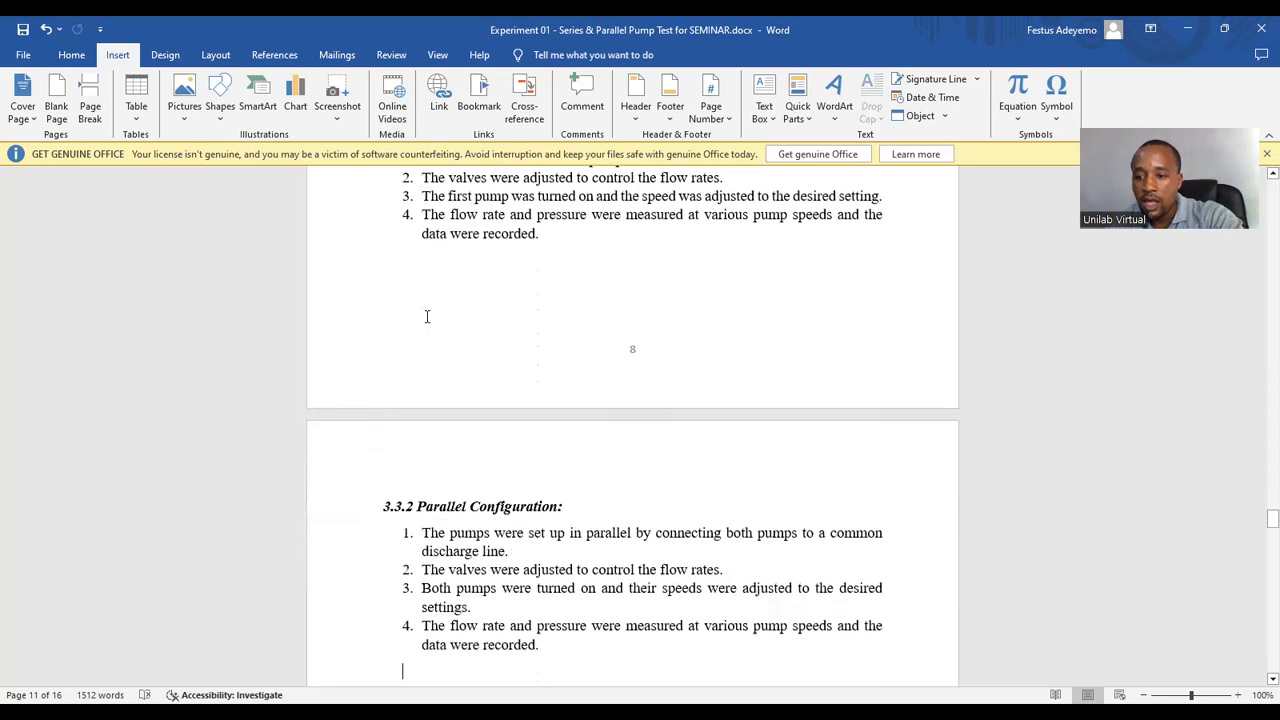
scroll("down", 3)
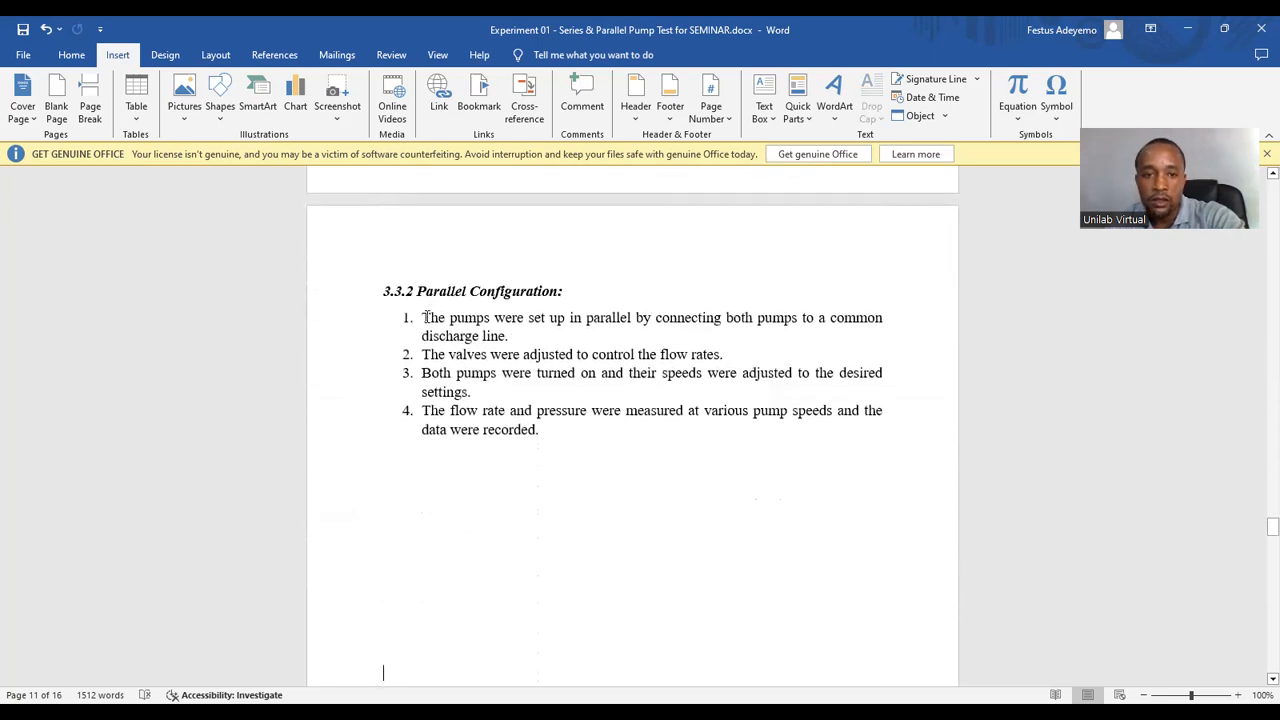
scroll("down", 3)
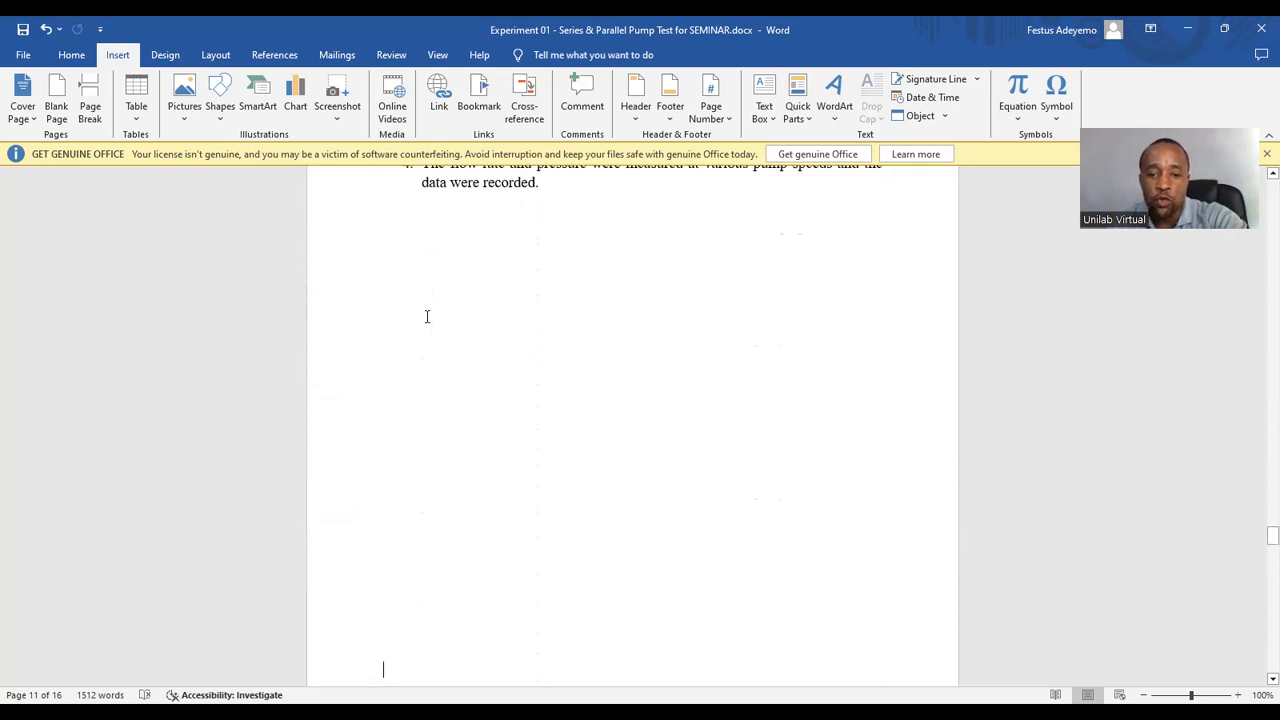
Scroll to 4.0 Result and point out Table 4.1a's empty Measured Volume column
scroll("down", 3)
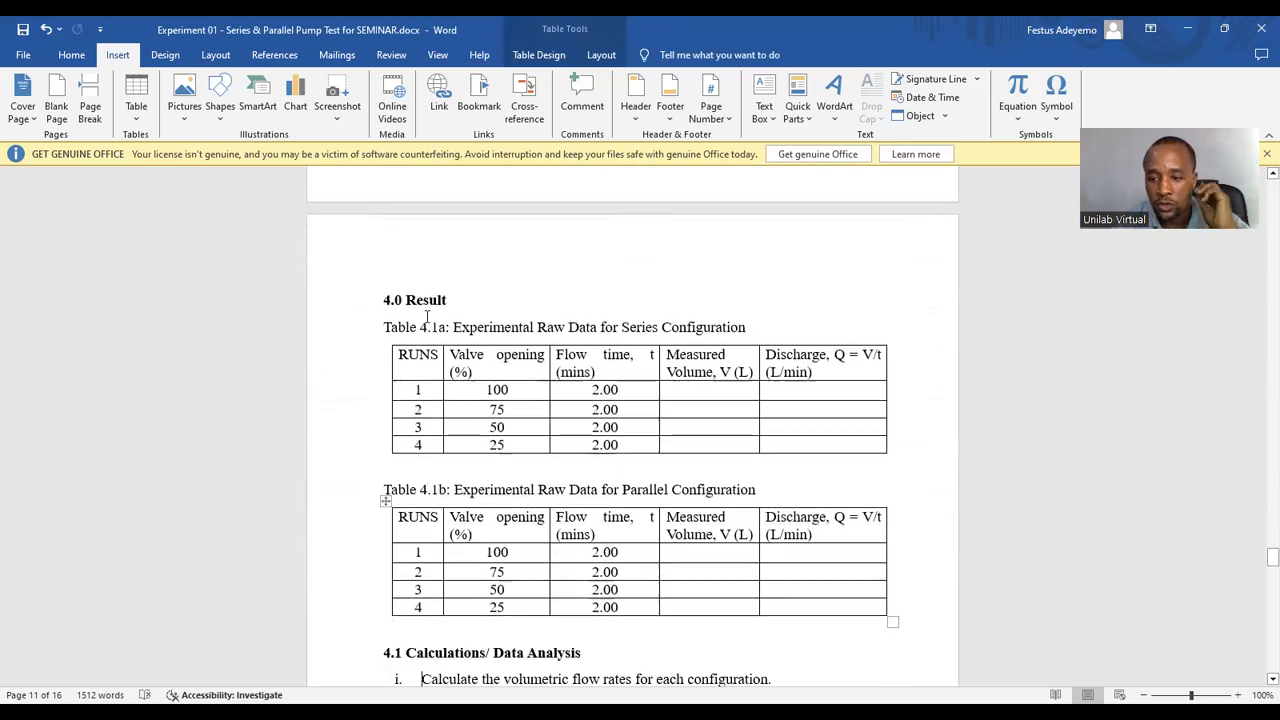
scroll("down", 3)
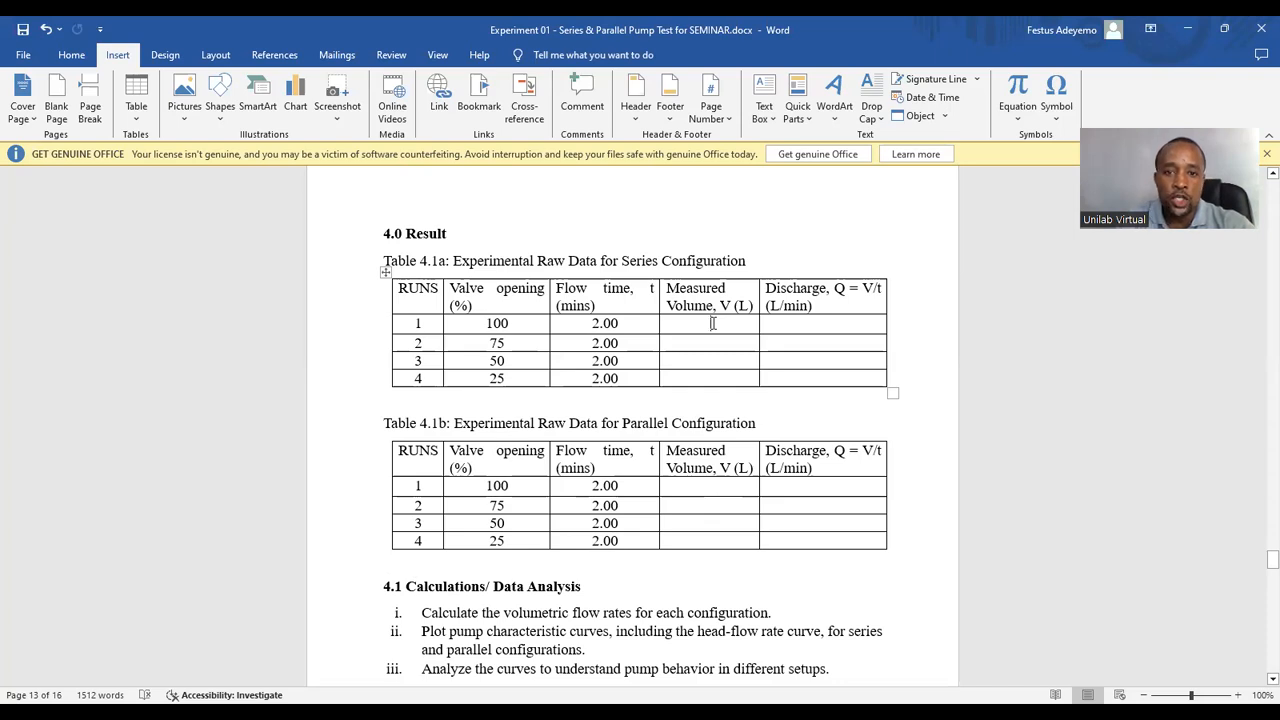
left_click(708, 324)
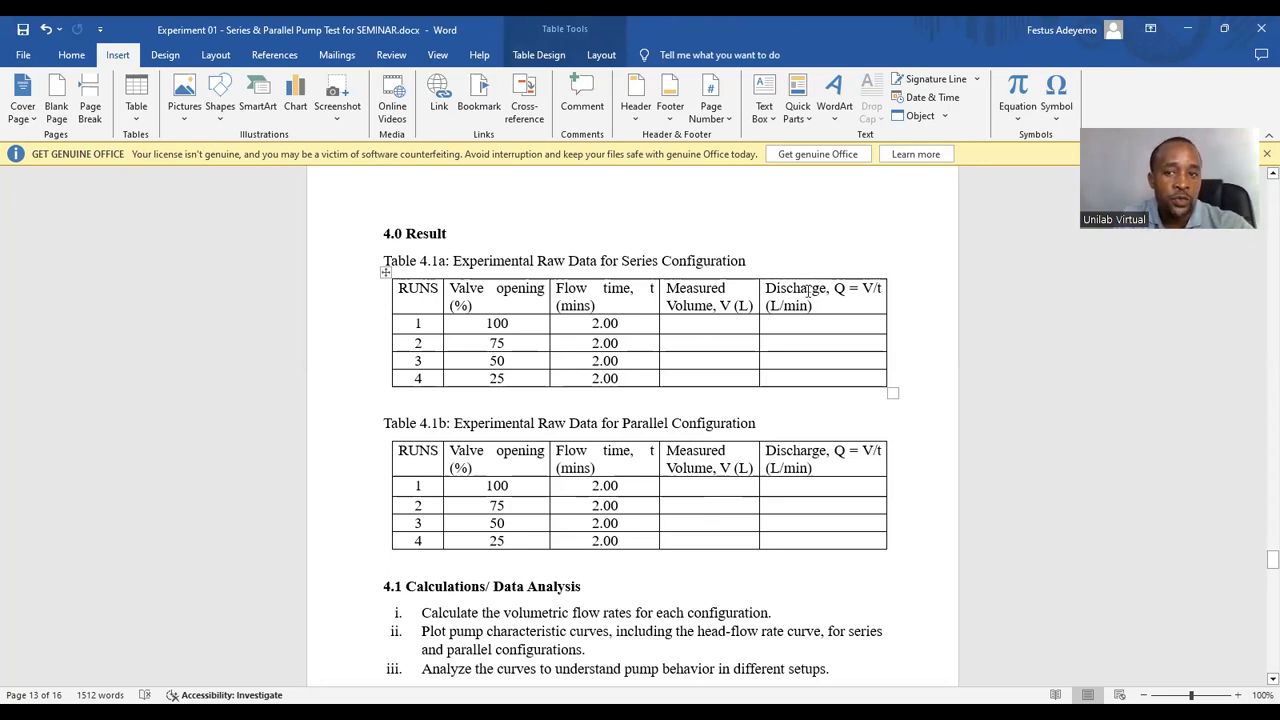
mouse_move(576, 310)
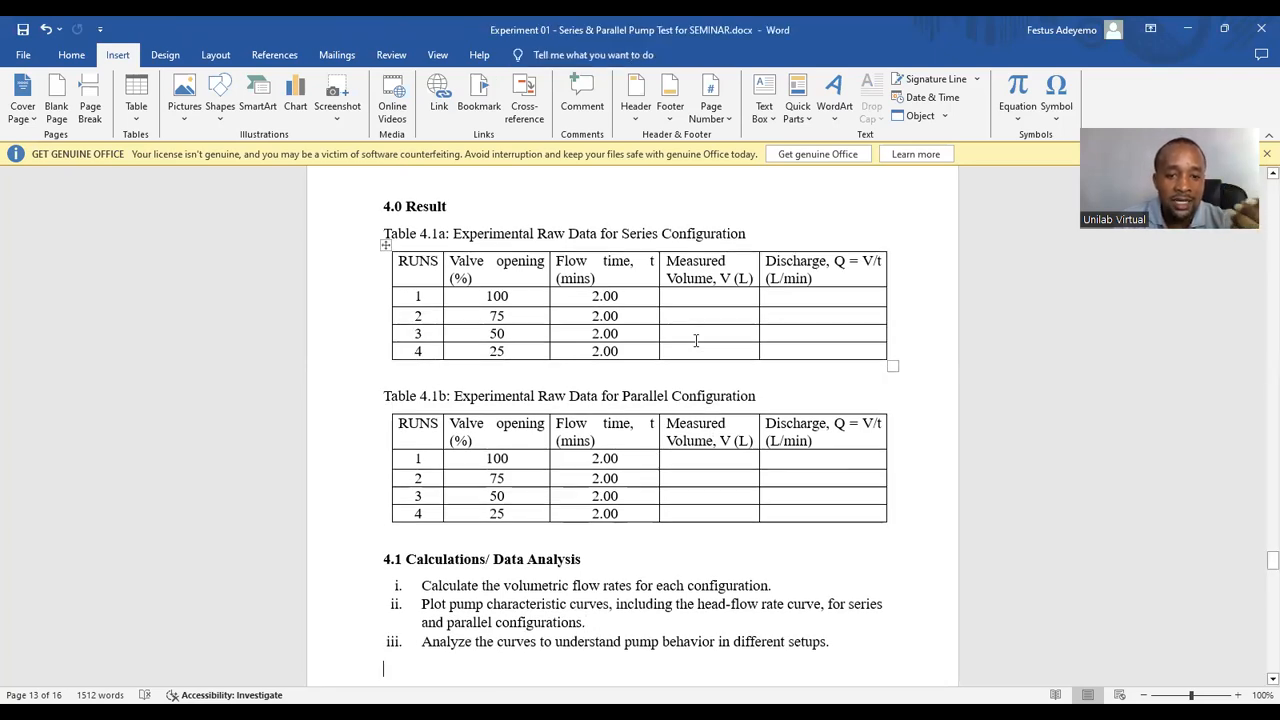
Scroll past 4.1 Calculations/Data Analysis to the 5.0 Discussion guidance bullets
scroll("down", 3)
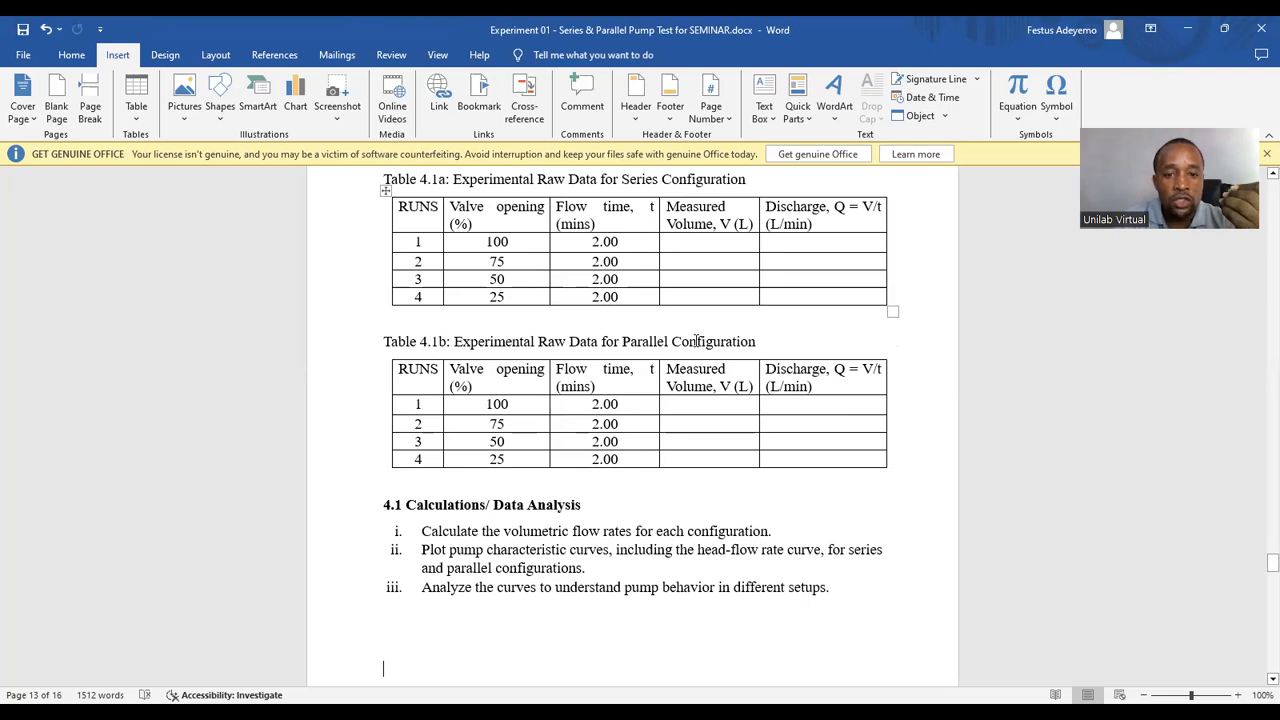
scroll("down", 3)
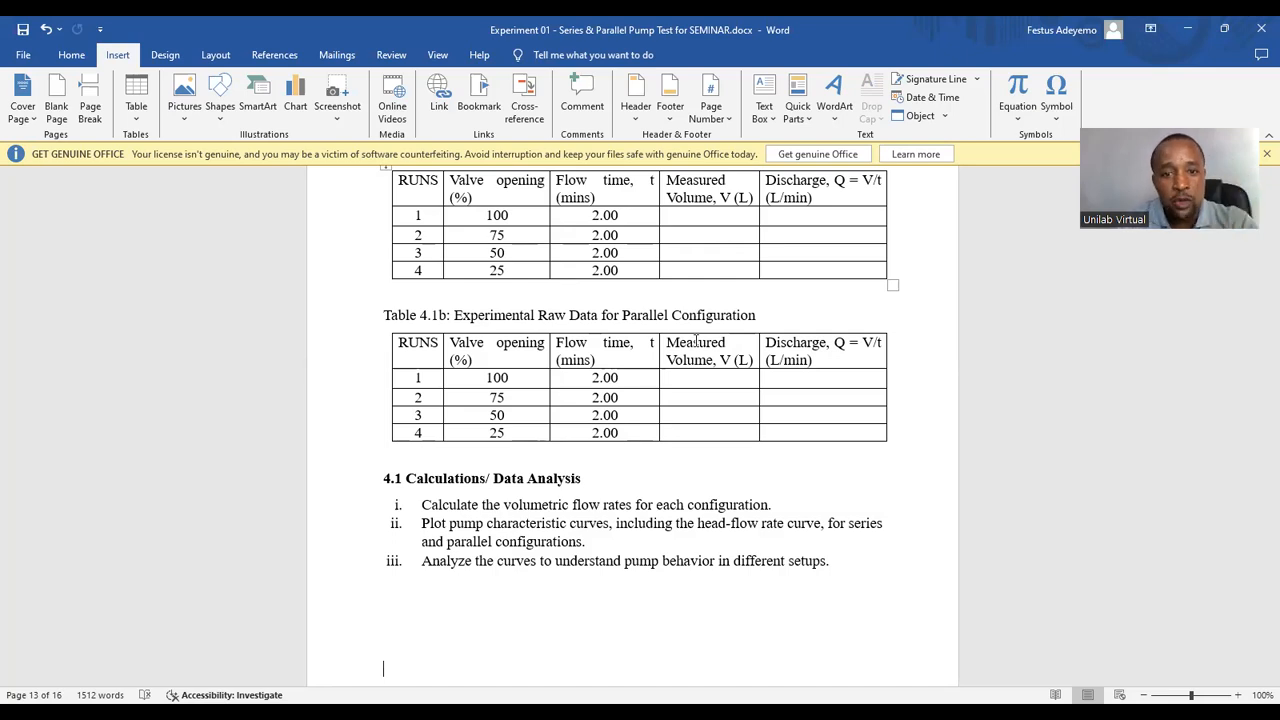
scroll("down", 3)
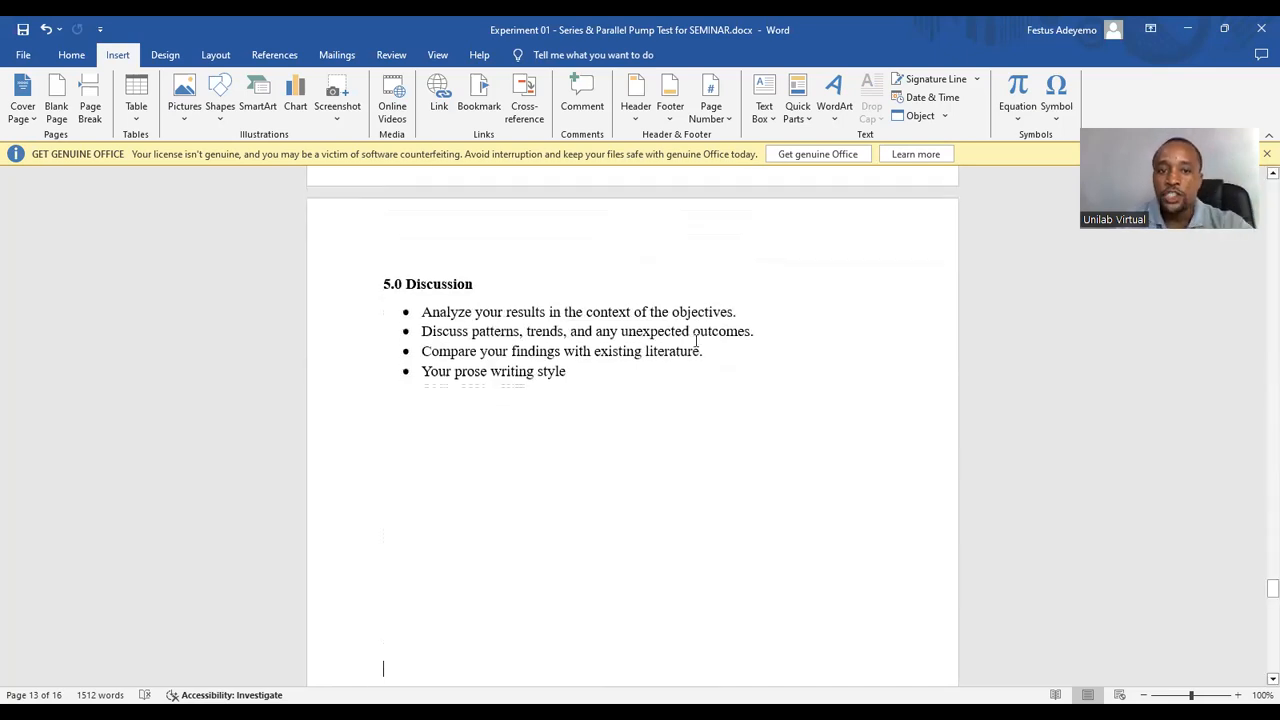
scroll("down", 3)
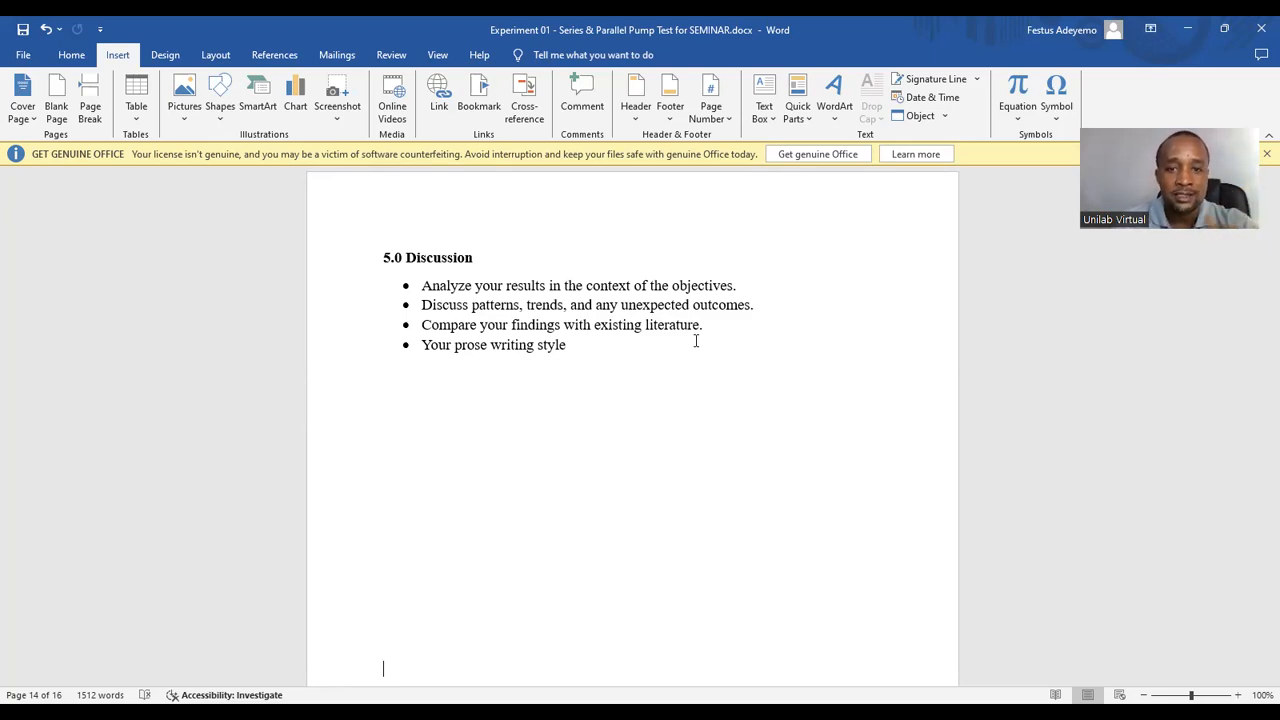
Scroll to the 6.0 Conclusion bullets, then return to page 1 at the title's start
scroll("down", 3)
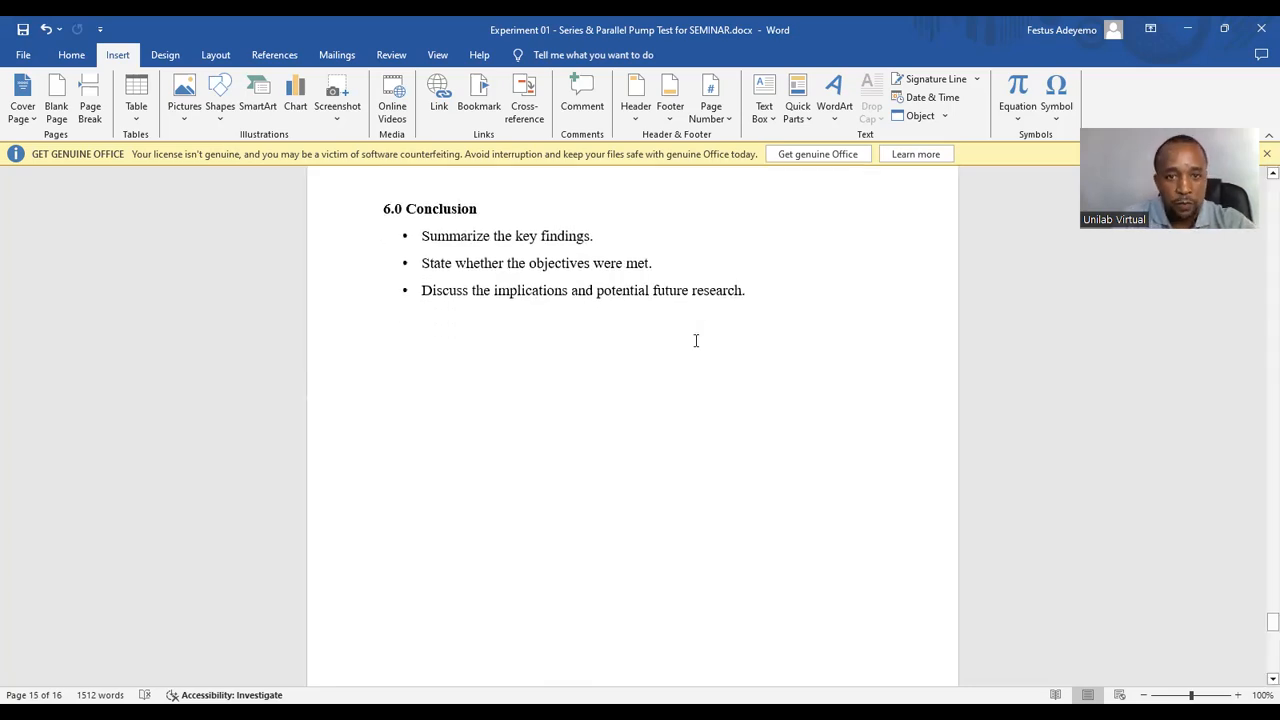
mouse_move(538, 376)
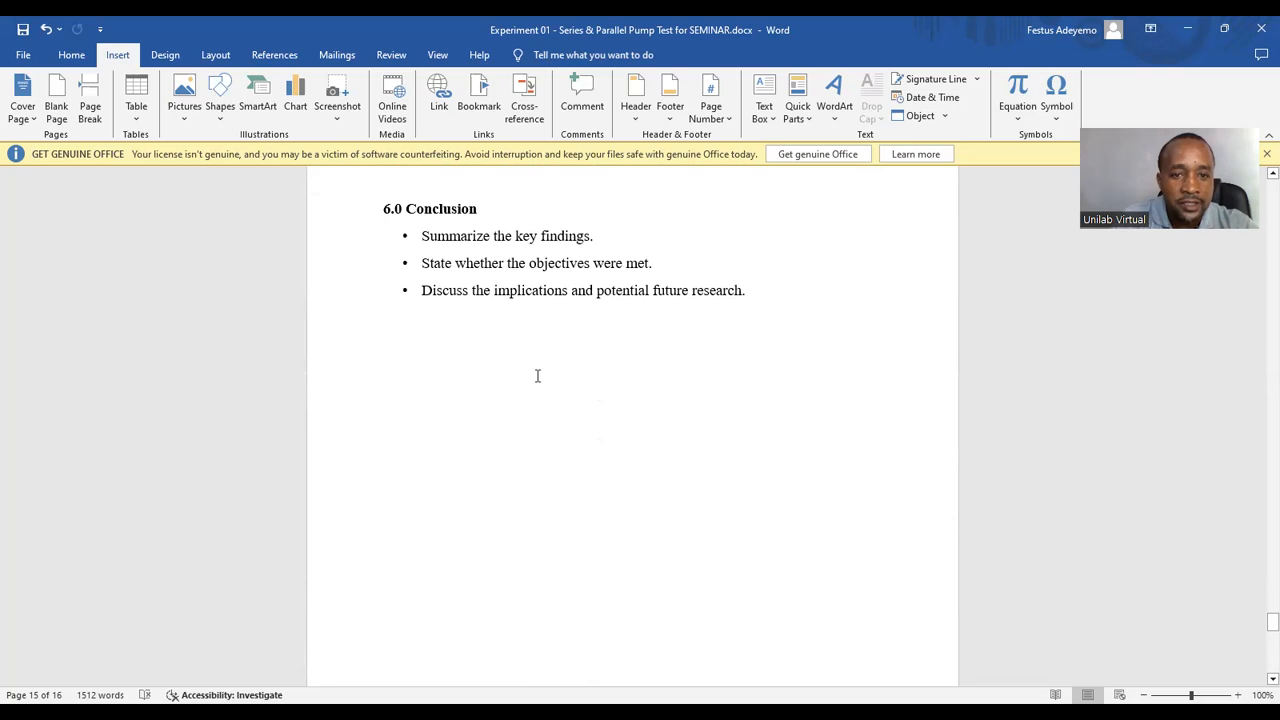
mouse_move(620, 332)
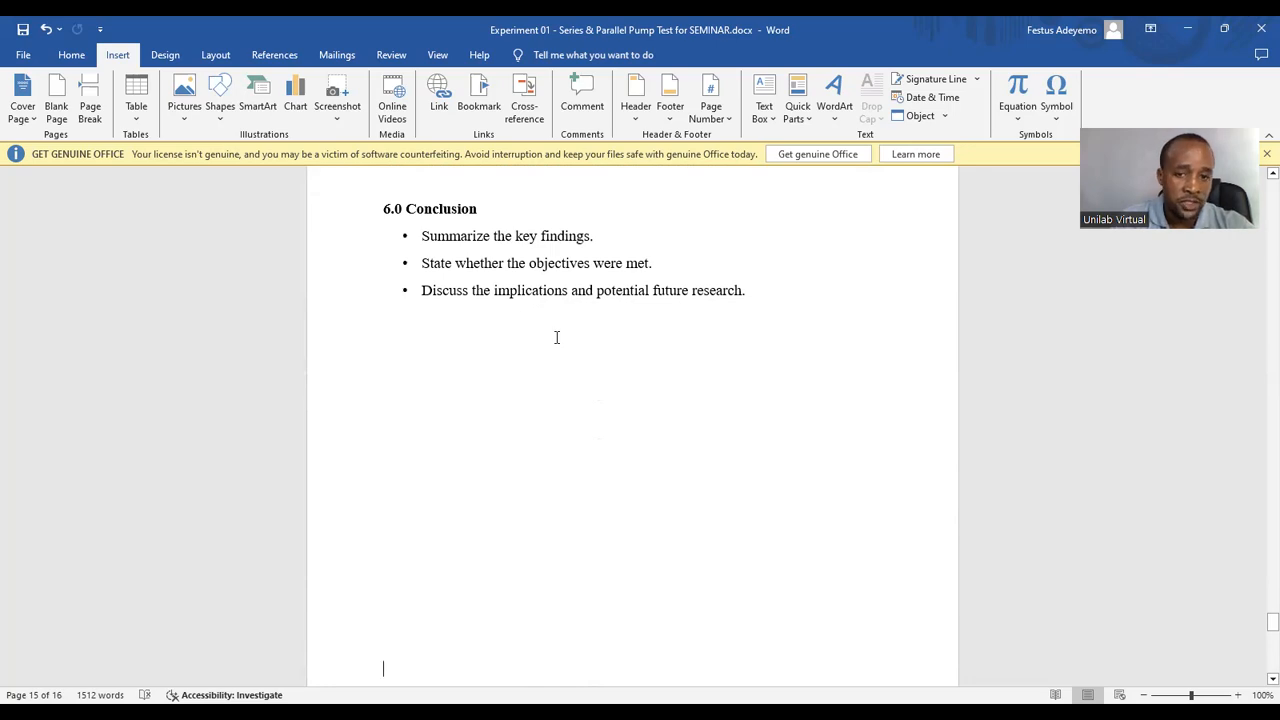
scroll("down", 3)
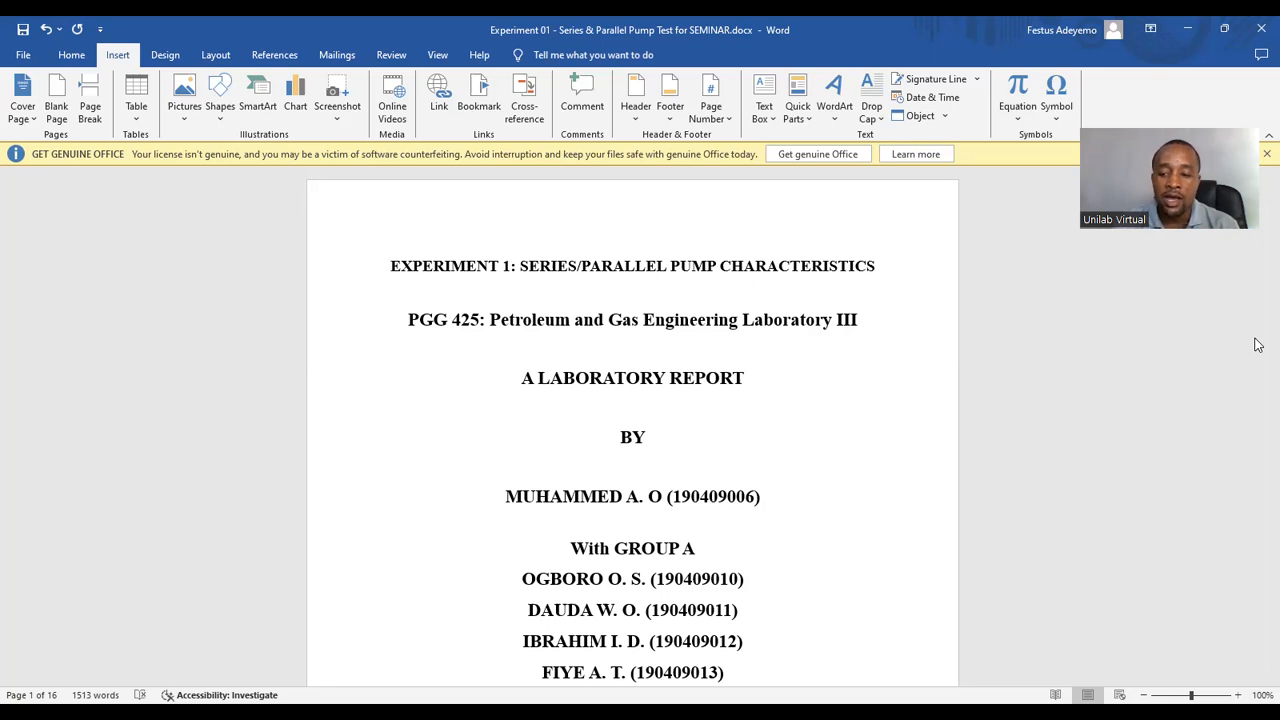
left_click(392, 266)
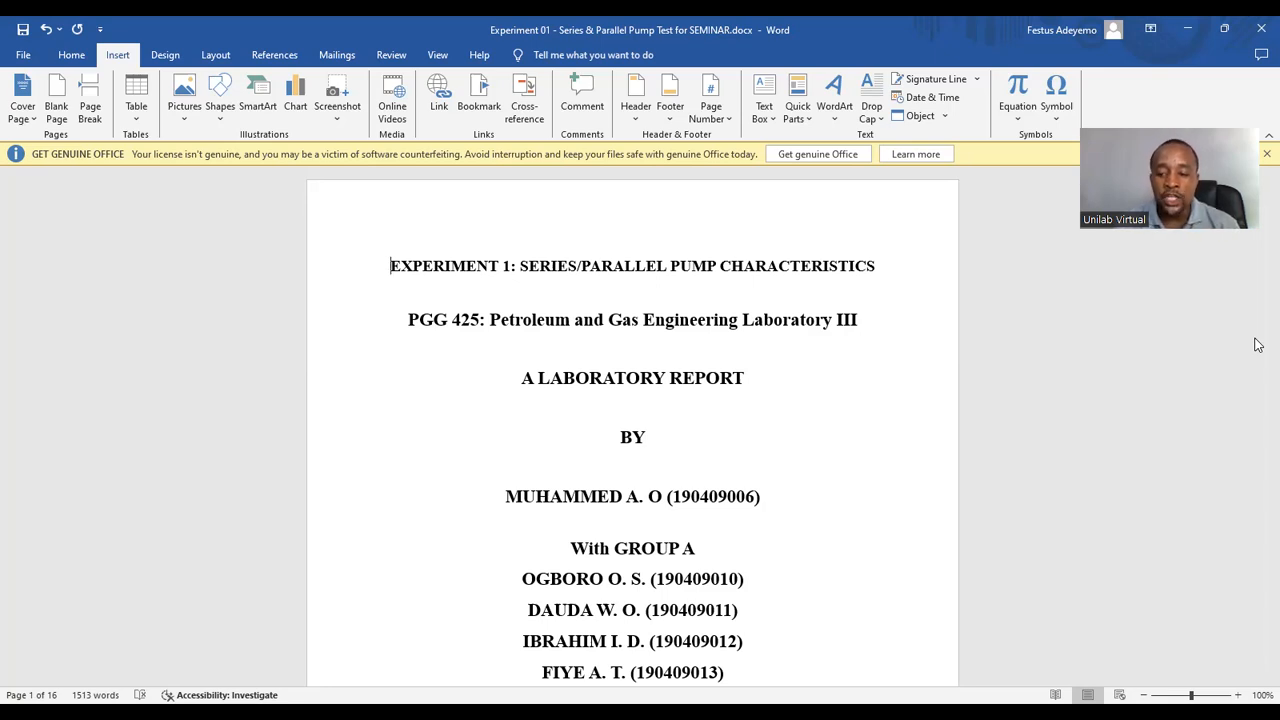